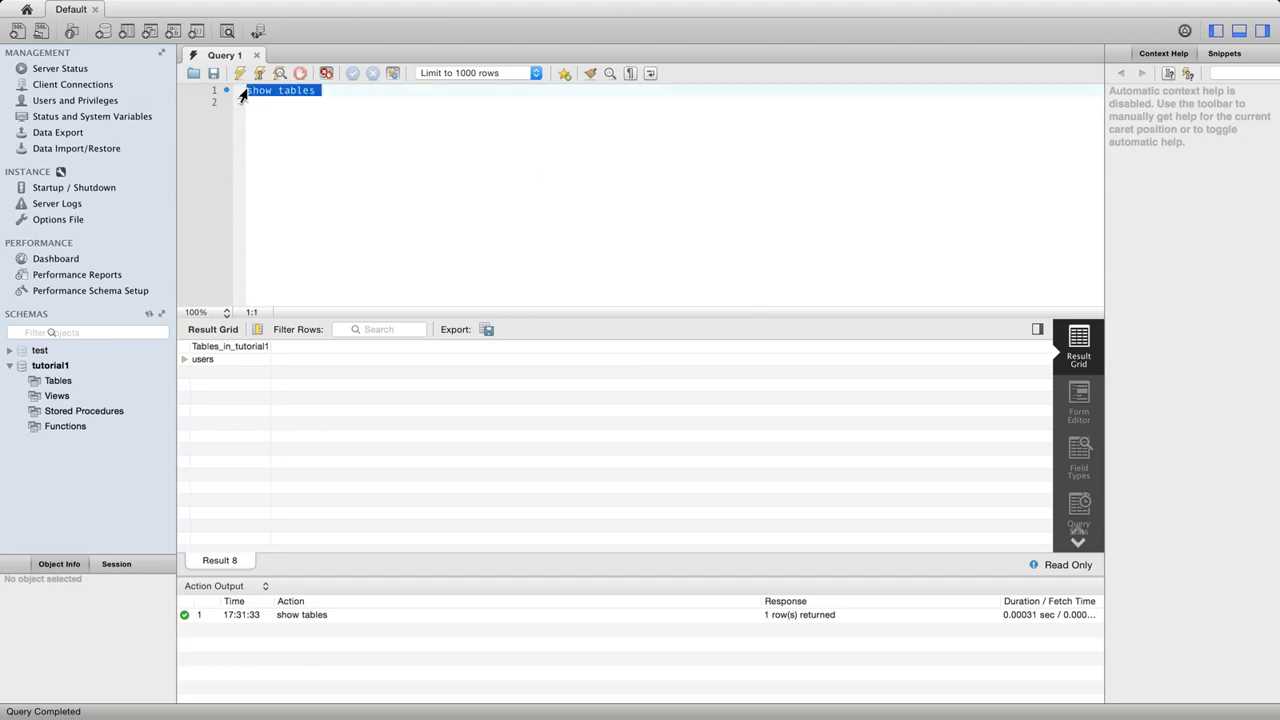
{"action": "mouse_move", "coordinate": [589, 194]}
{"action": "type", "text": "drop users"}
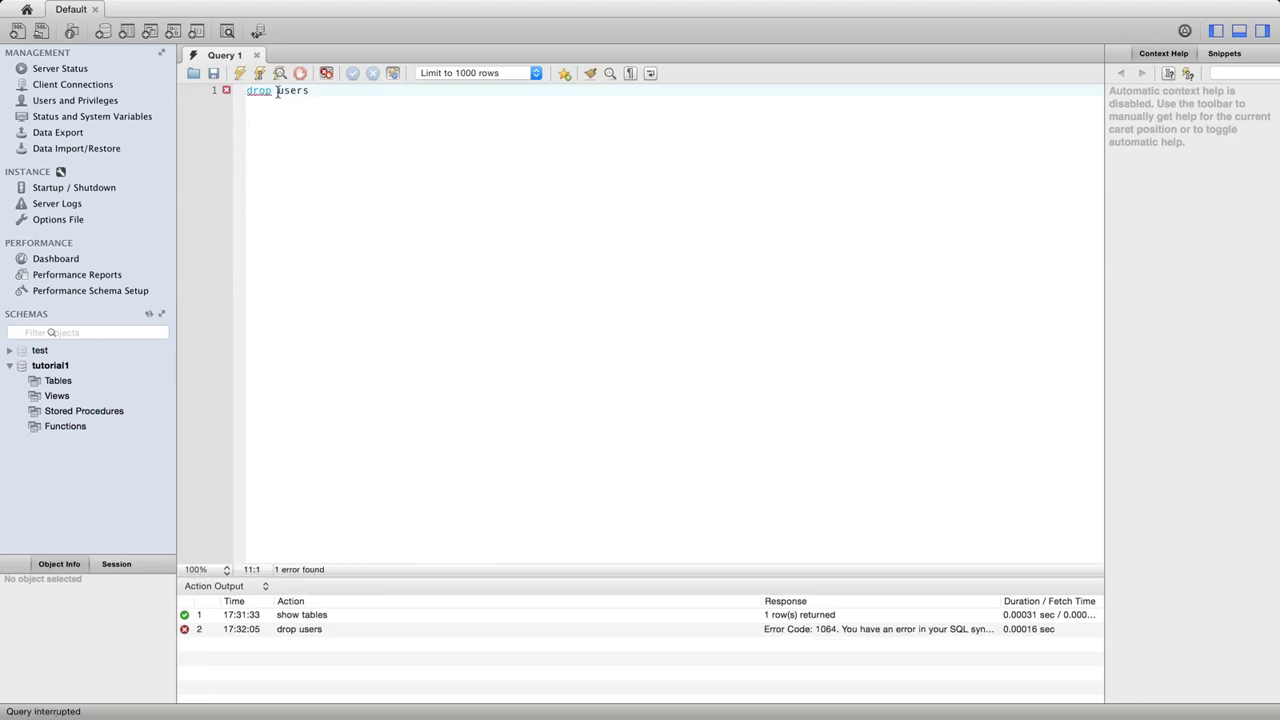
- Correct the statement to 'drop table users' and run it successfully
{"action": "type", "text": "table"}
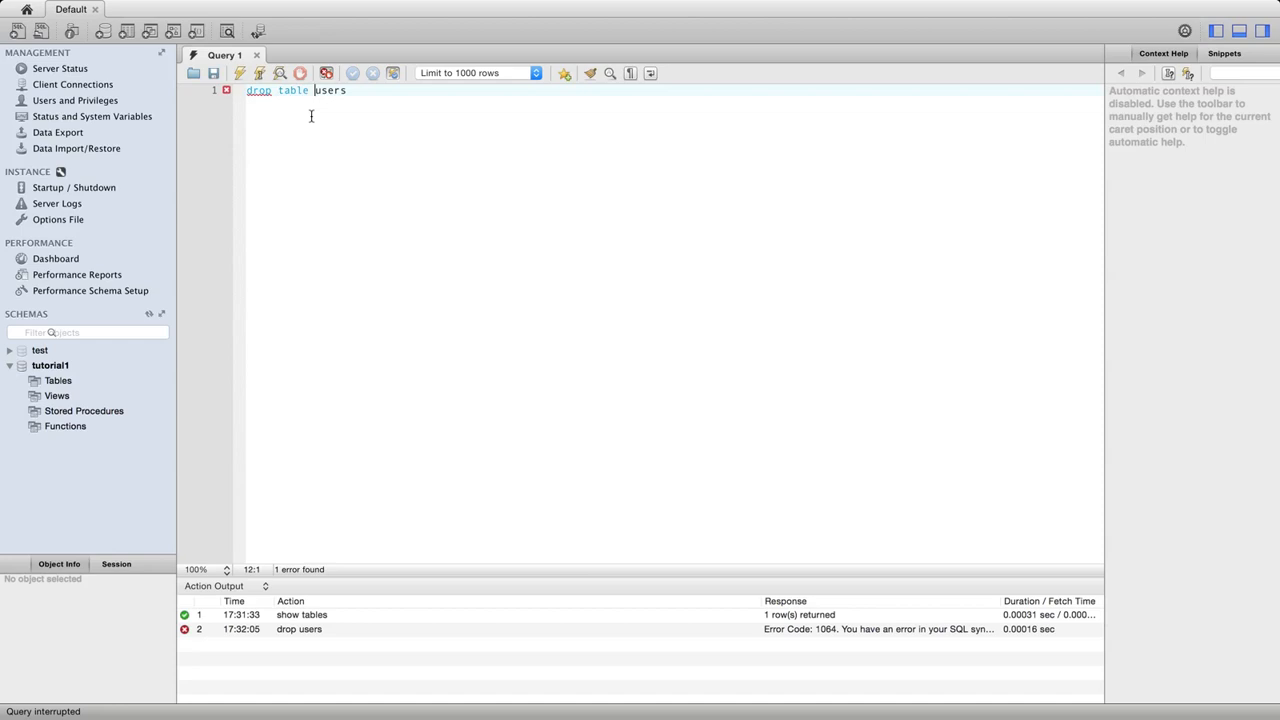
{"action": "left_click", "coordinate": [564, 72]}
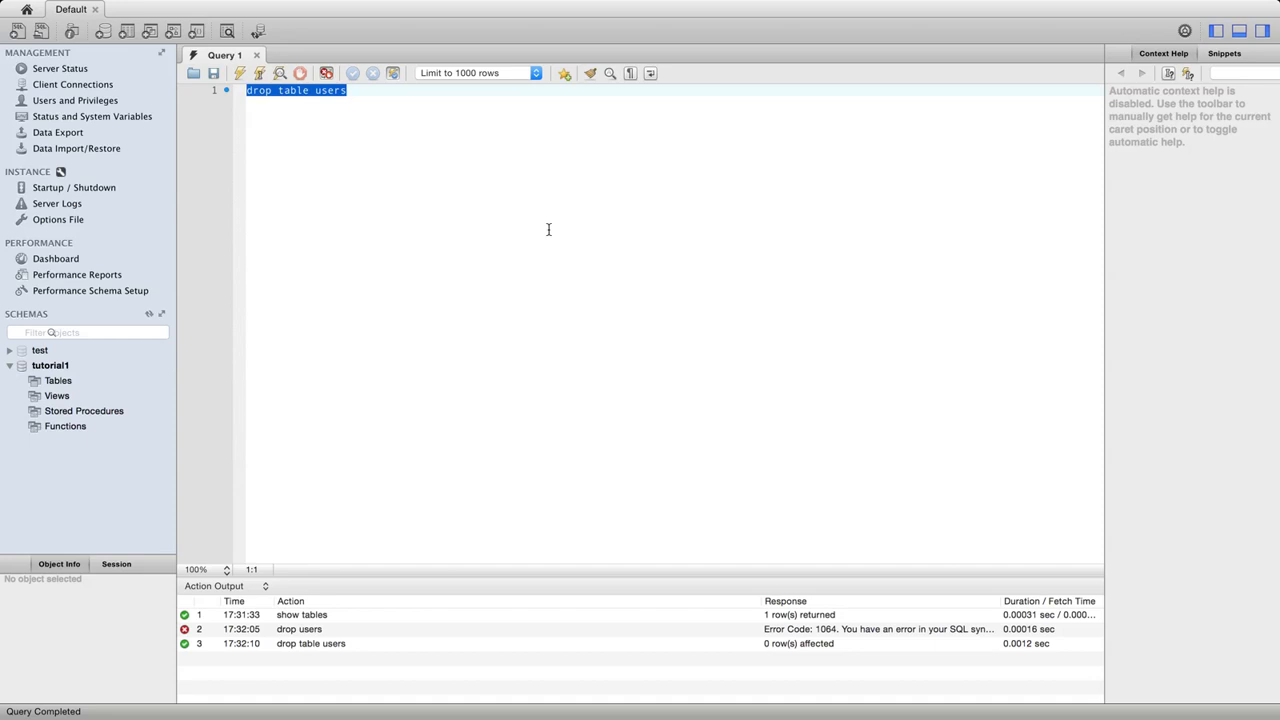
- Write 'create table users (id int primary key, name text)', removing the email column, then select the line
{"action": "type", "text": "create table"}
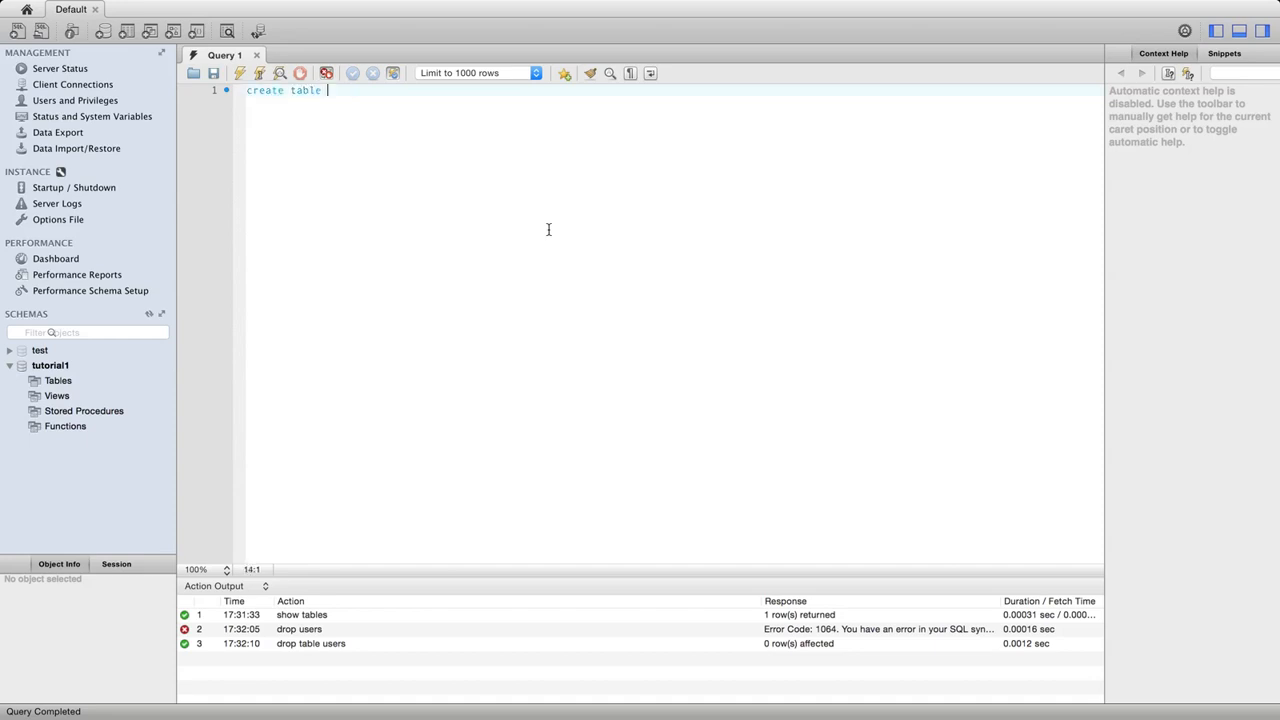
{"action": "type", "text": "users ("}
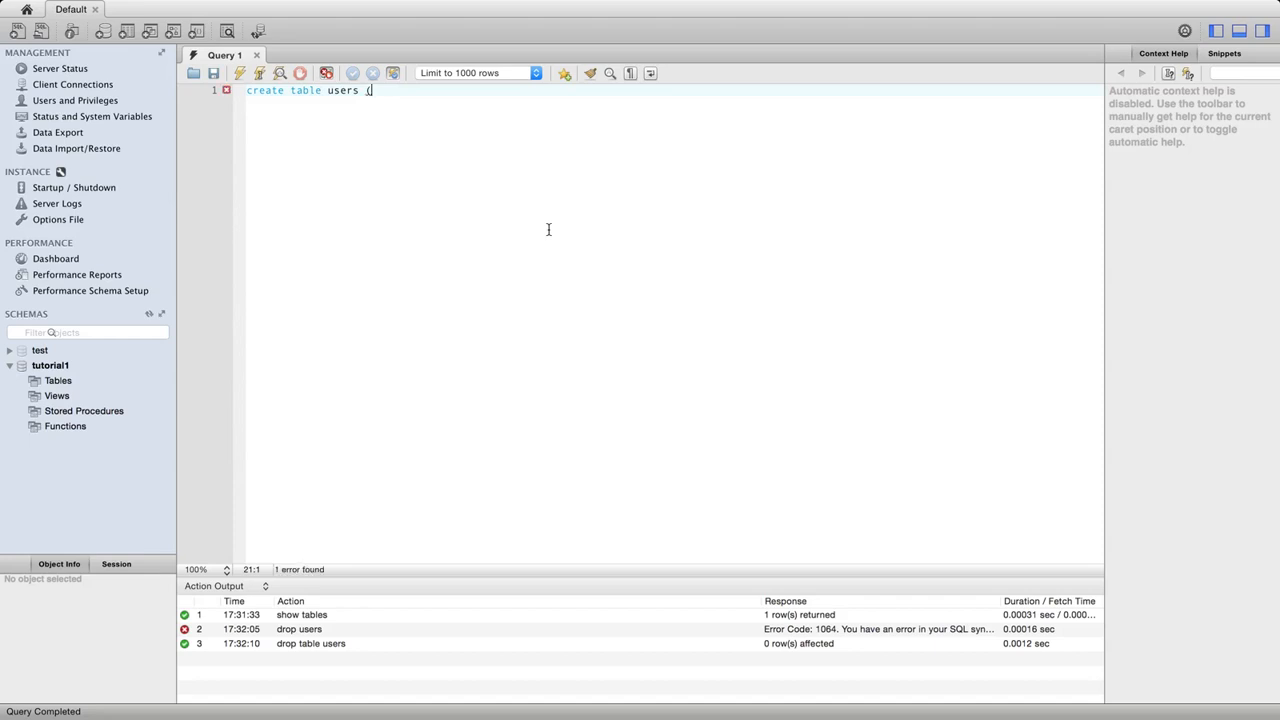
{"action": "type", "text": "id int pri"}
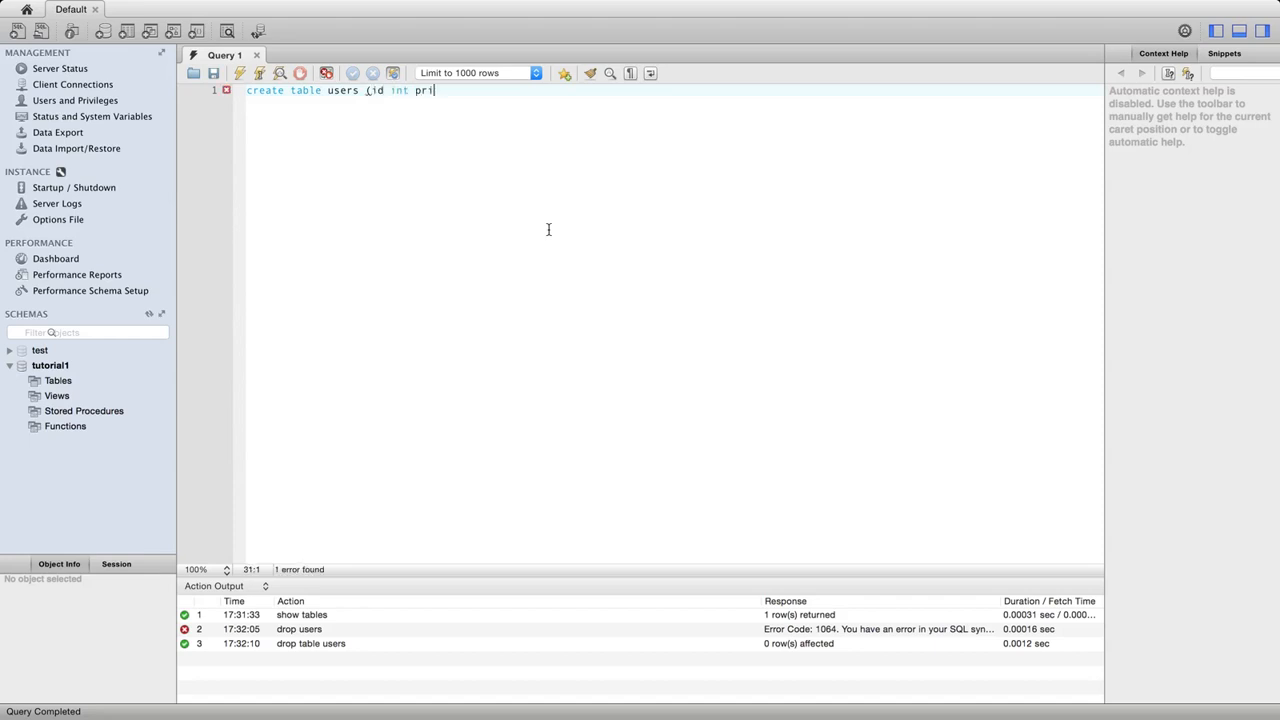
{"action": "type", "text": "mary key, name tex"}
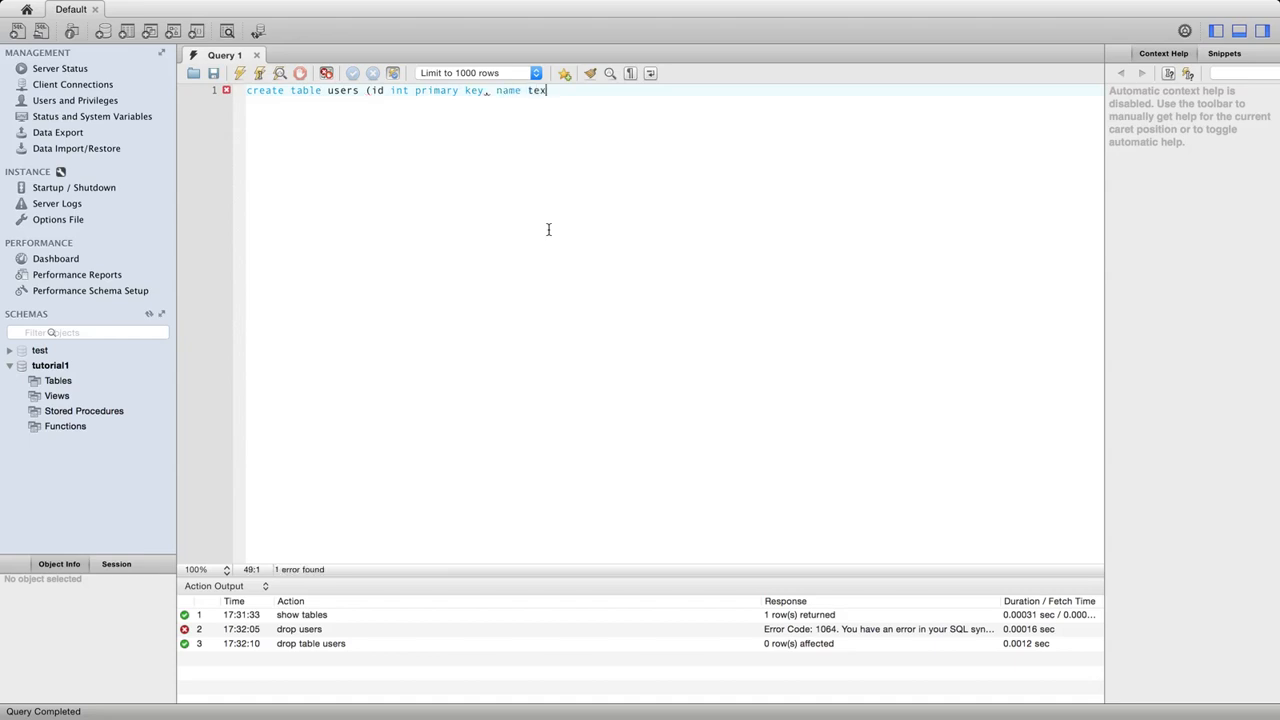
{"action": "type", "text": ", email"}
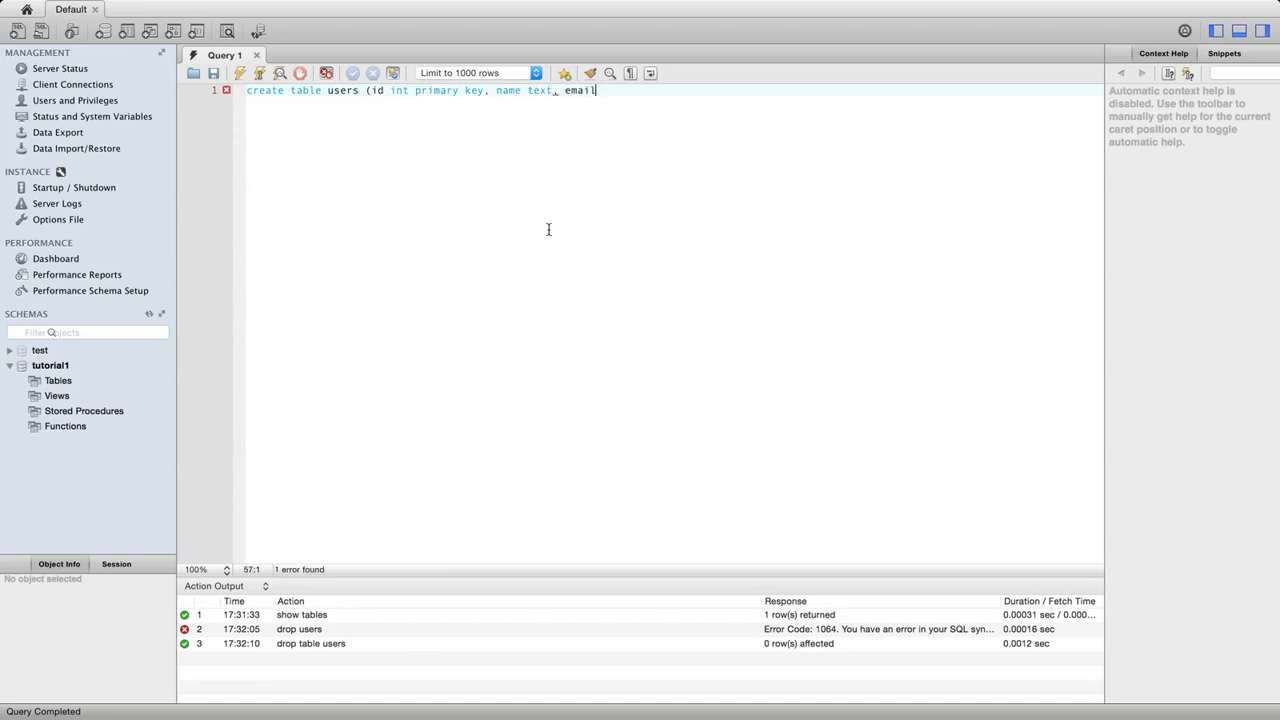
{"action": "type", "text": "text"}
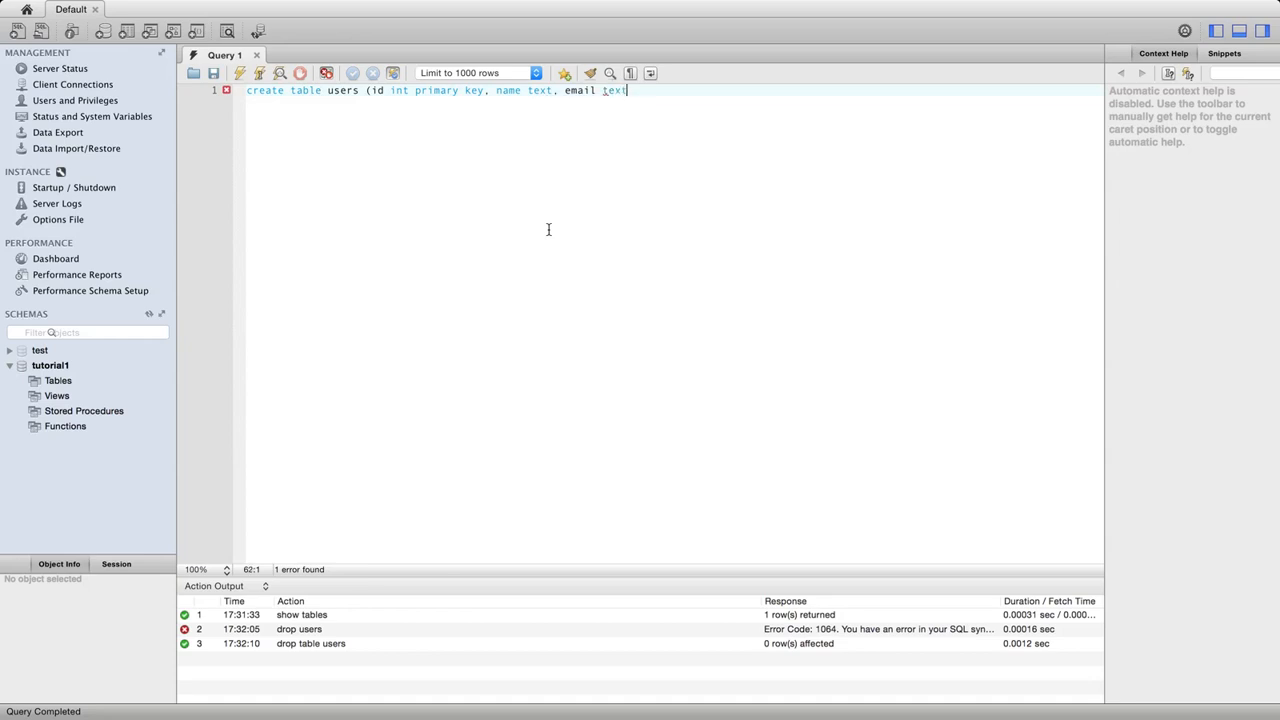
{"action": "key", "text": "BackSpace"}
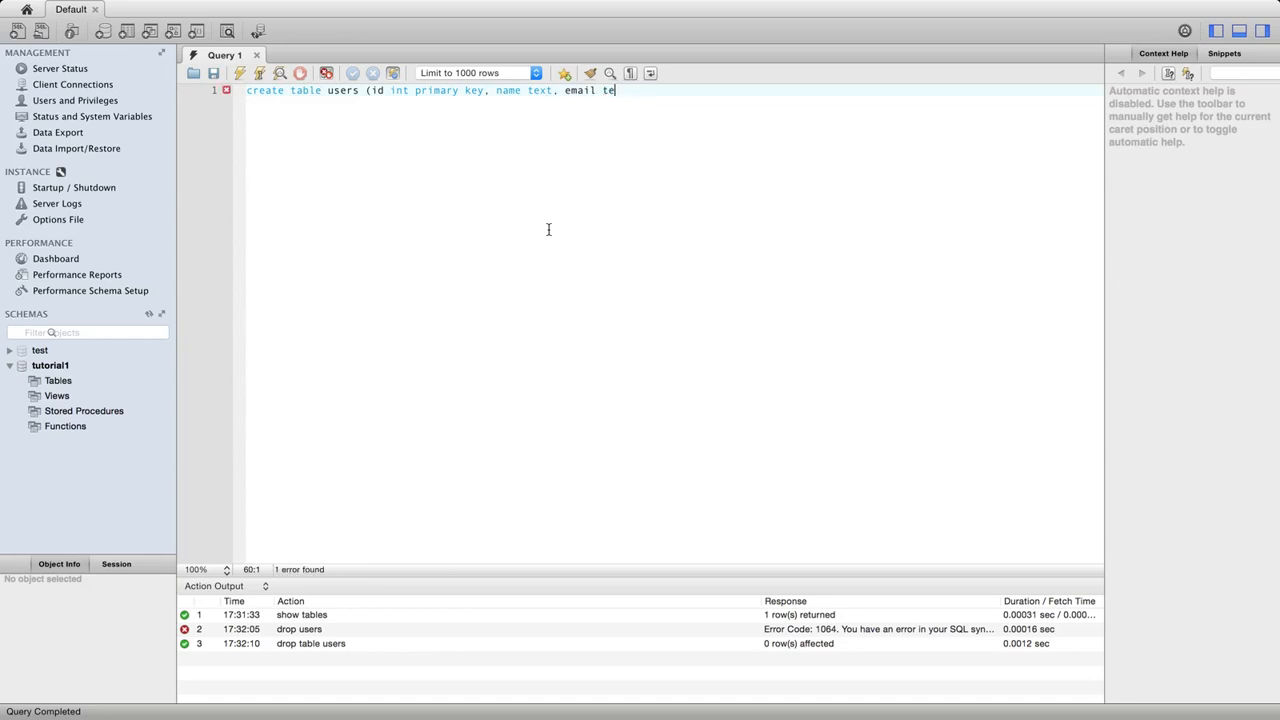
{"action": "key", "text": "Backspace"}
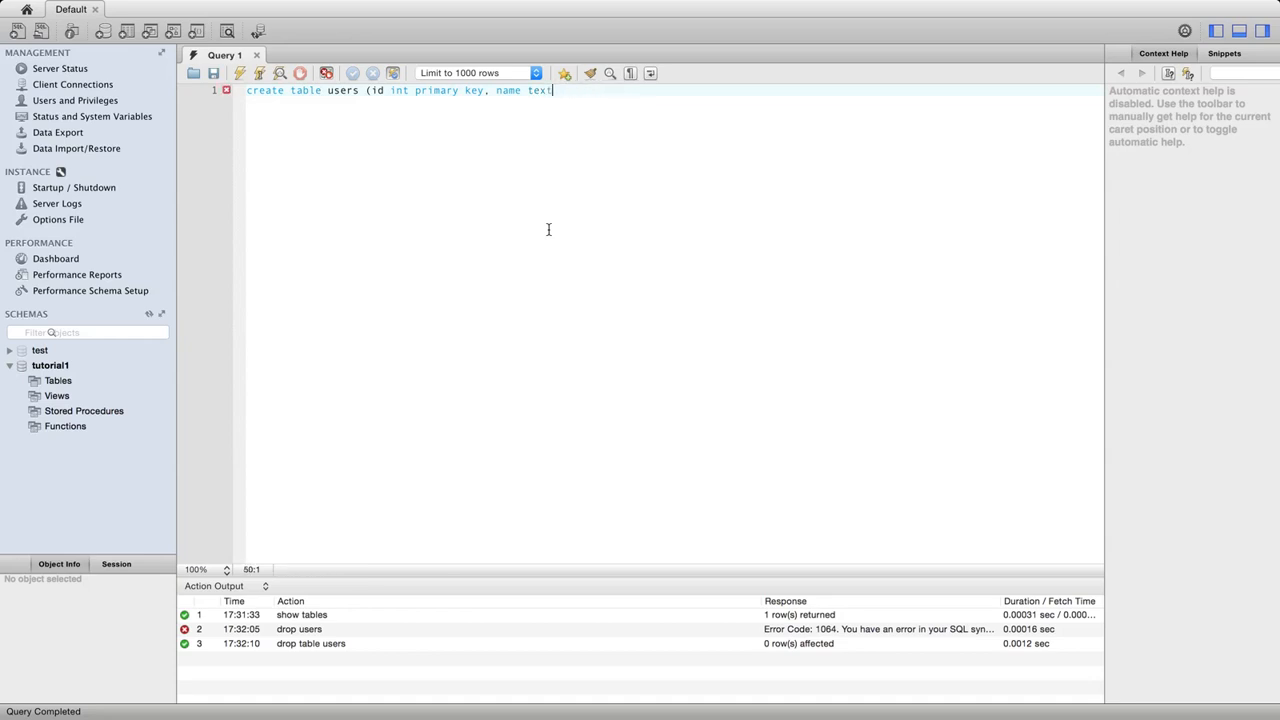
{"action": "type", "text": ")"}
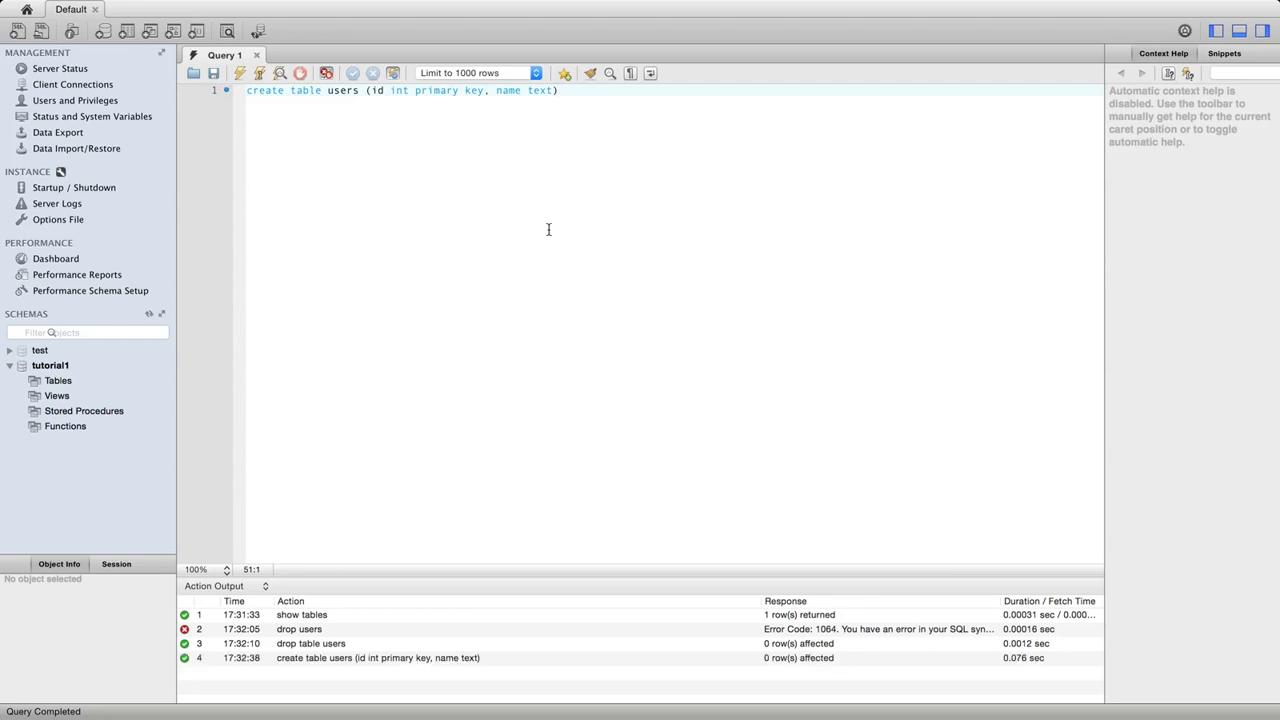
{"action": "triple_click", "coordinate": [400, 90]}
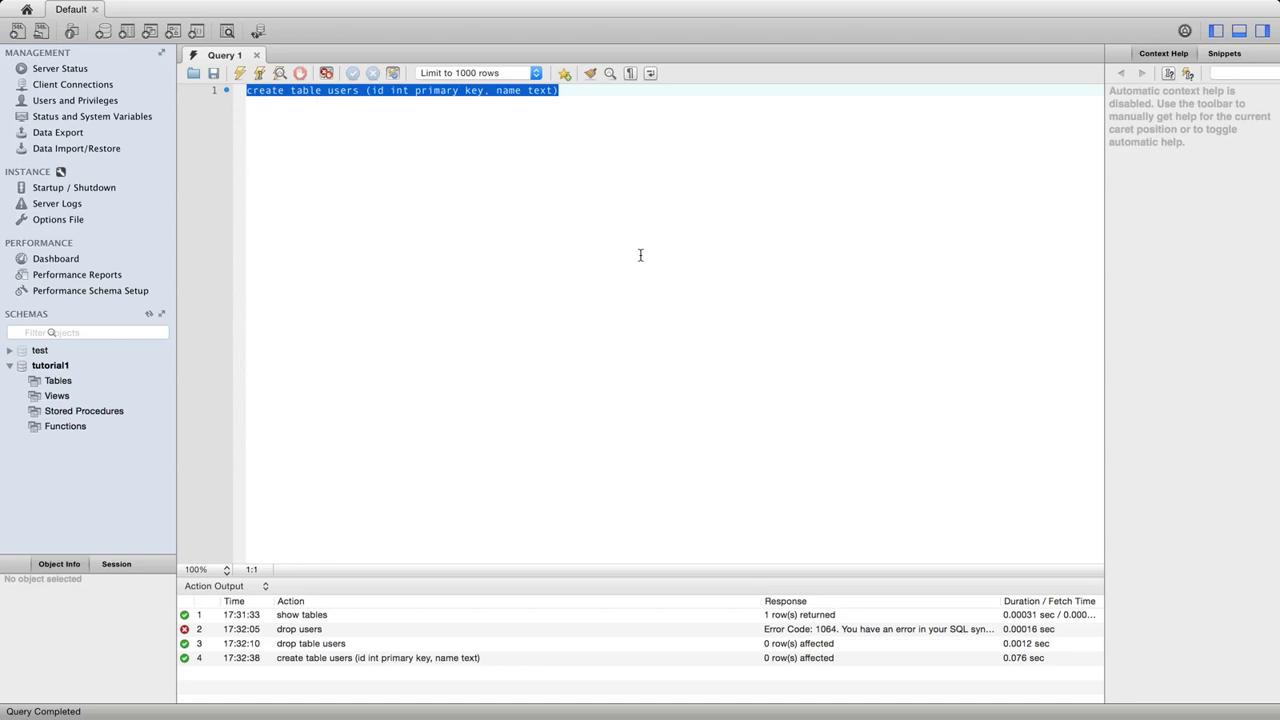
- Run 'desc users' to show id int(11) primary key and name text in the result grid
{"action": "type", "text": "desc users"}
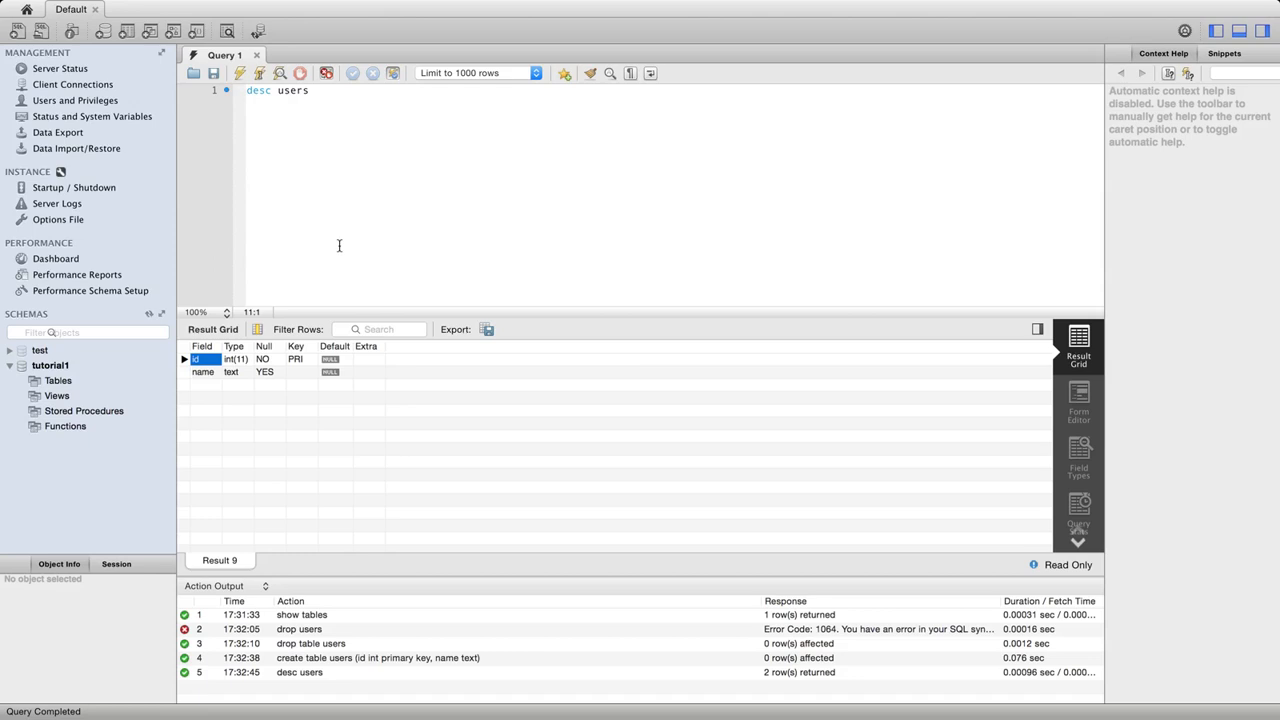
{"action": "mouse_move", "coordinate": [367, 422]}
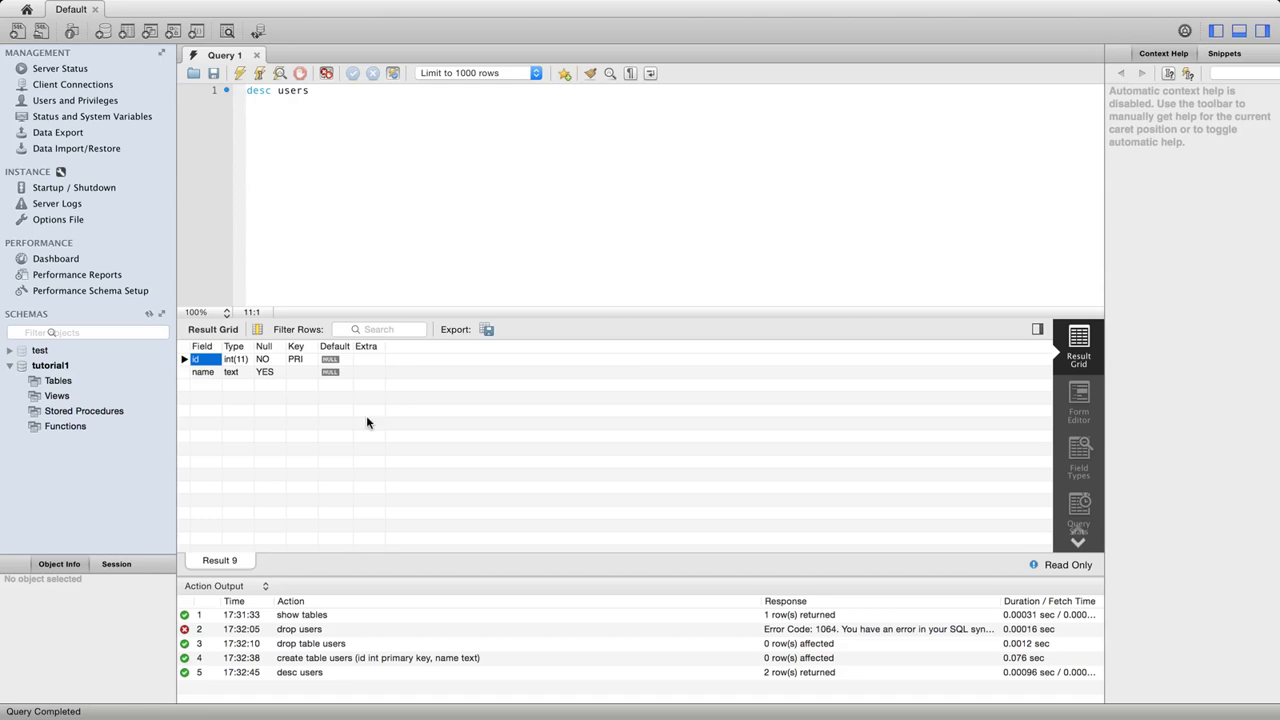
{"action": "mouse_move", "coordinate": [307, 648]}
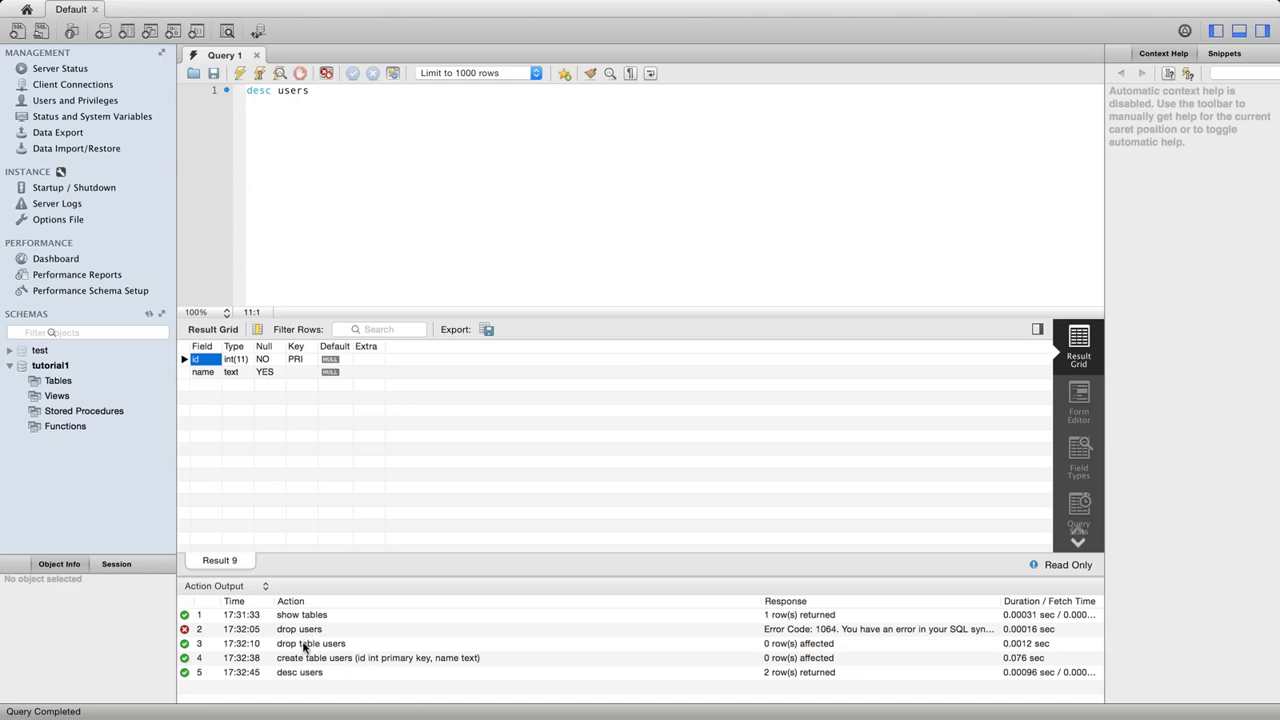
- Restore the earlier drop and create statements from the history into the editor
{"action": "right_click", "coordinate": [310, 643]}
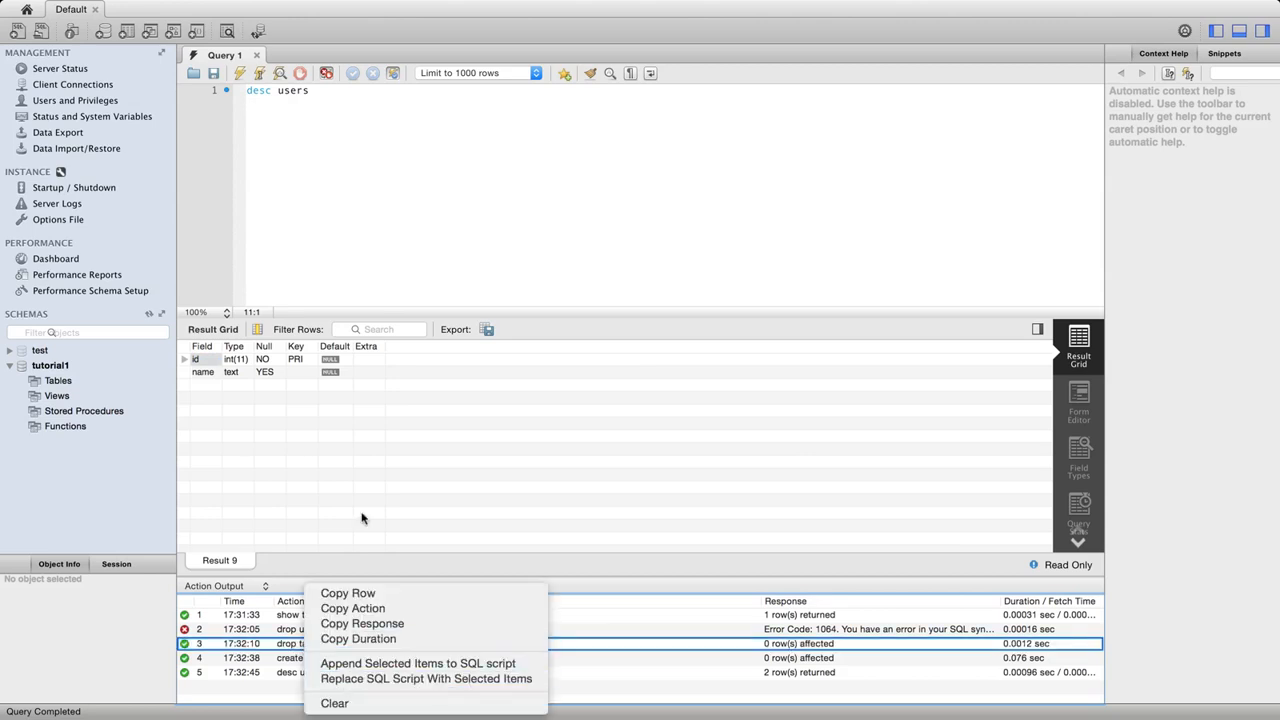
{"action": "left_click", "coordinate": [426, 678]}
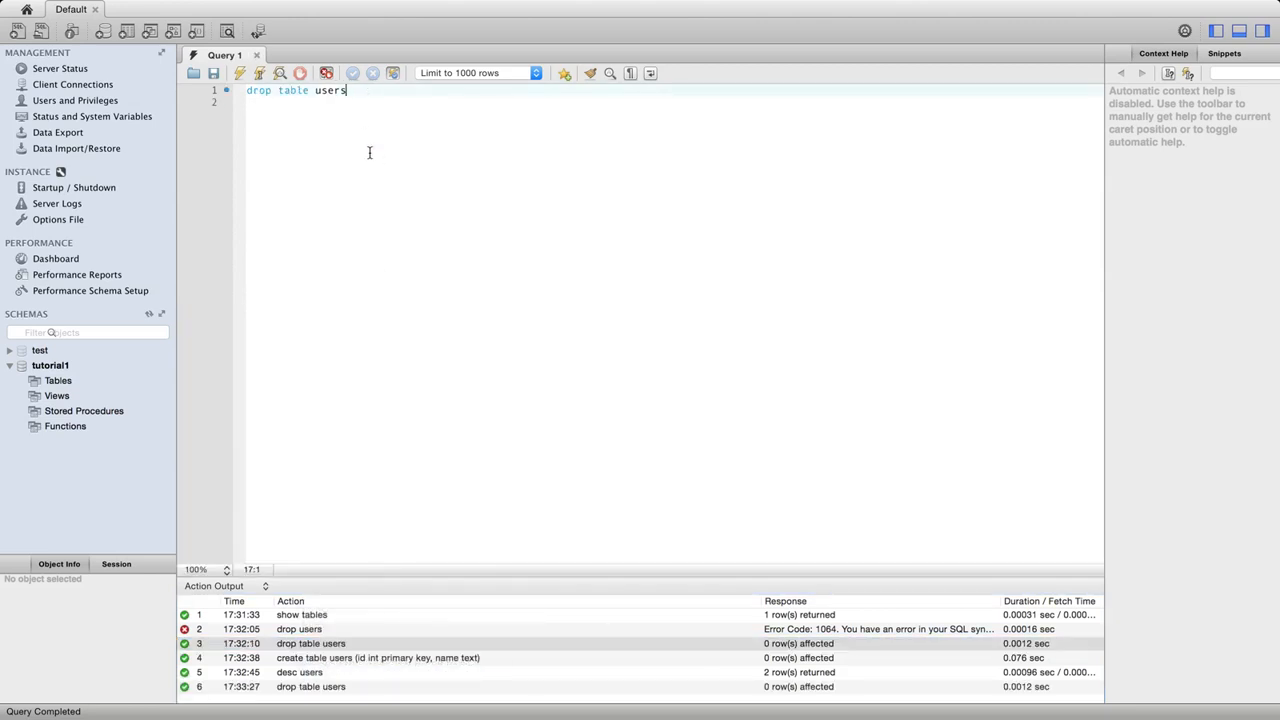
{"action": "right_click", "coordinate": [375, 658]}
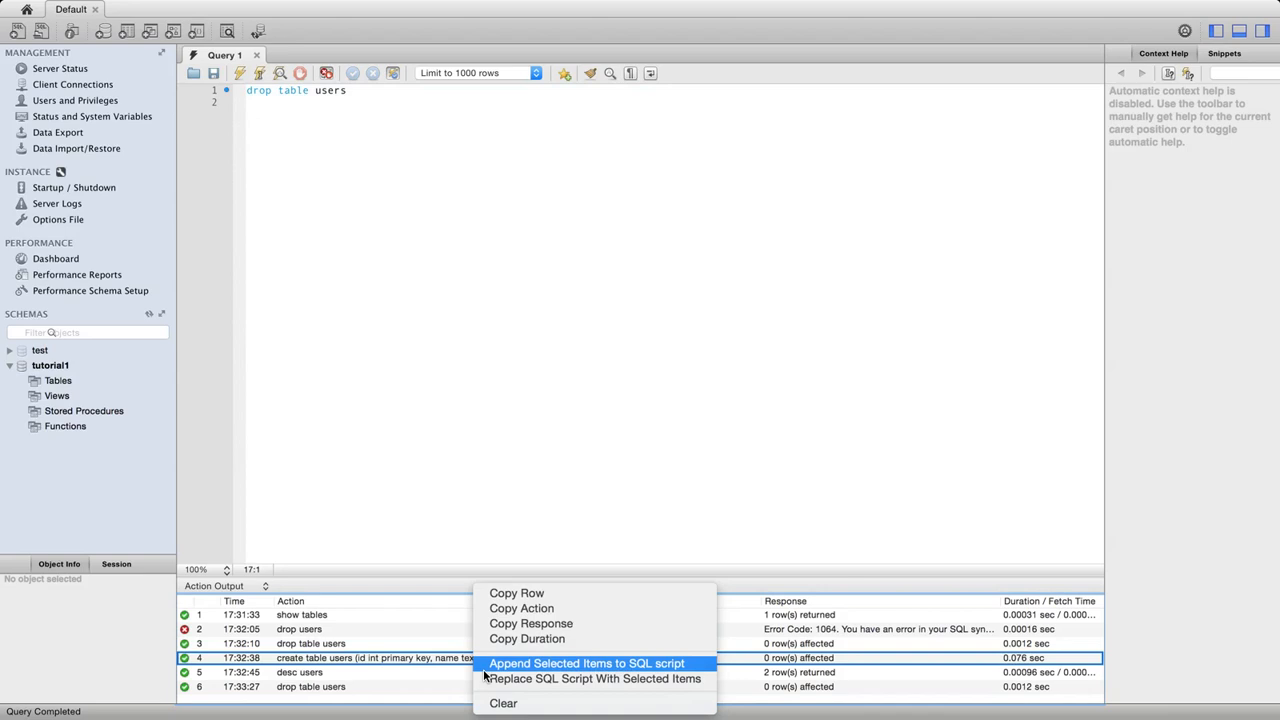
{"action": "left_click", "coordinate": [595, 678]}
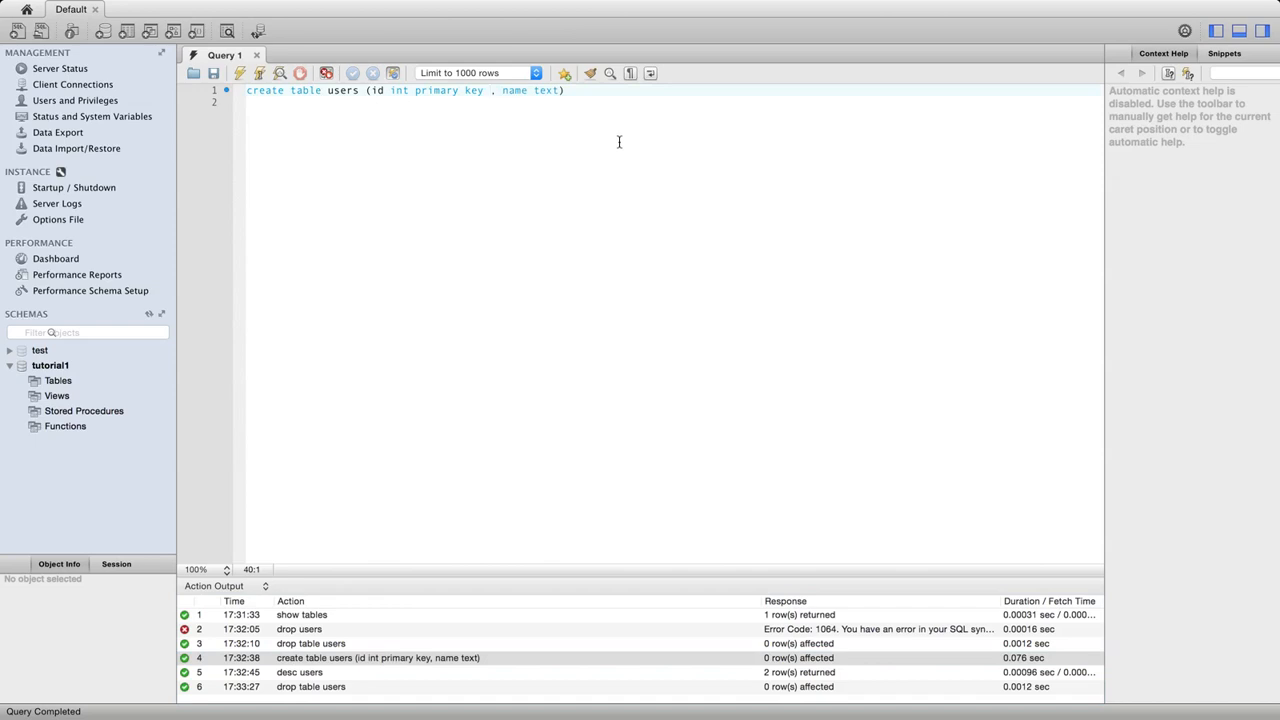
- Add auto_increment to the id primary key in the recreated users table definition
{"action": "type", "text": "auto_increment"}
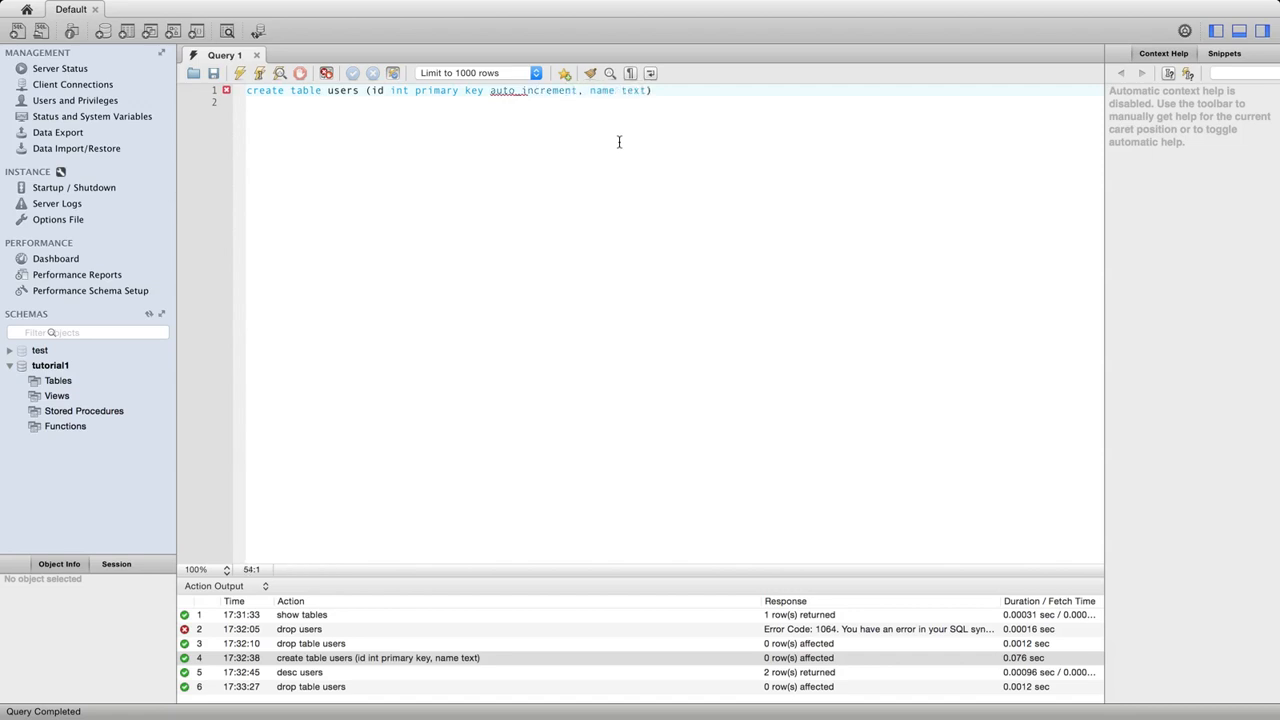
{"action": "left_click", "coordinate": [649, 90]}
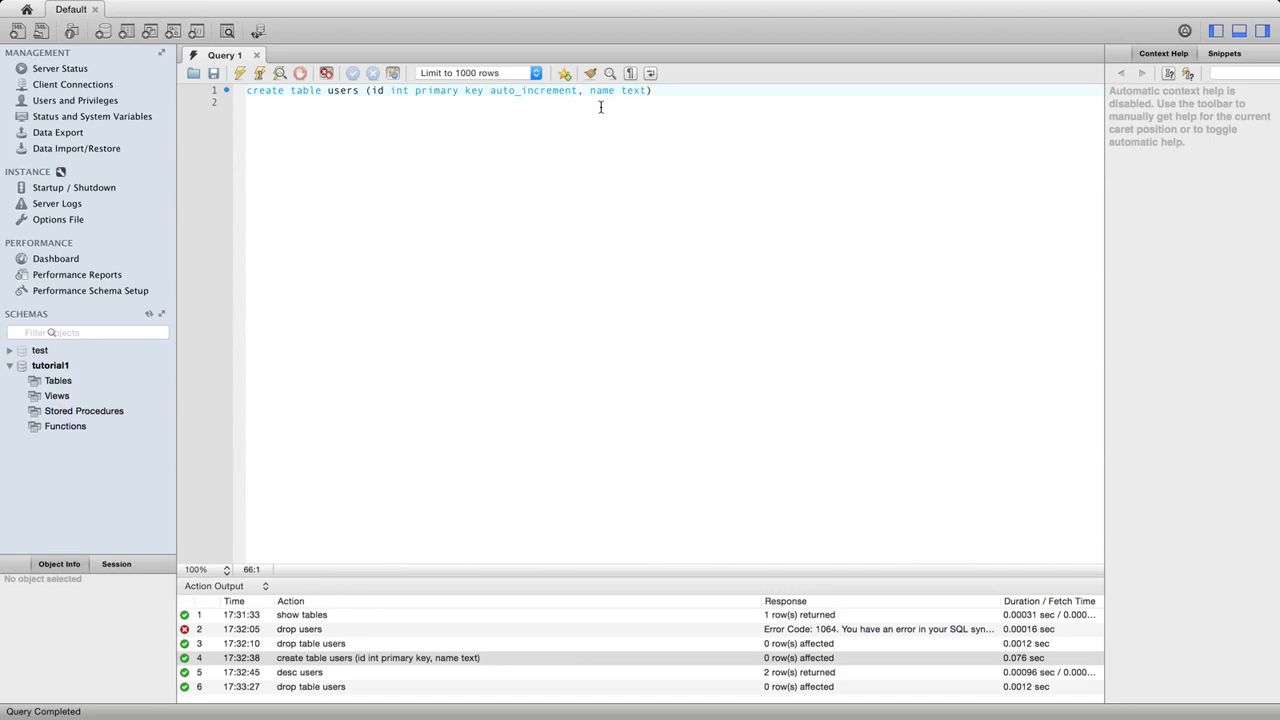
{"action": "mouse_move", "coordinate": [518, 142]}
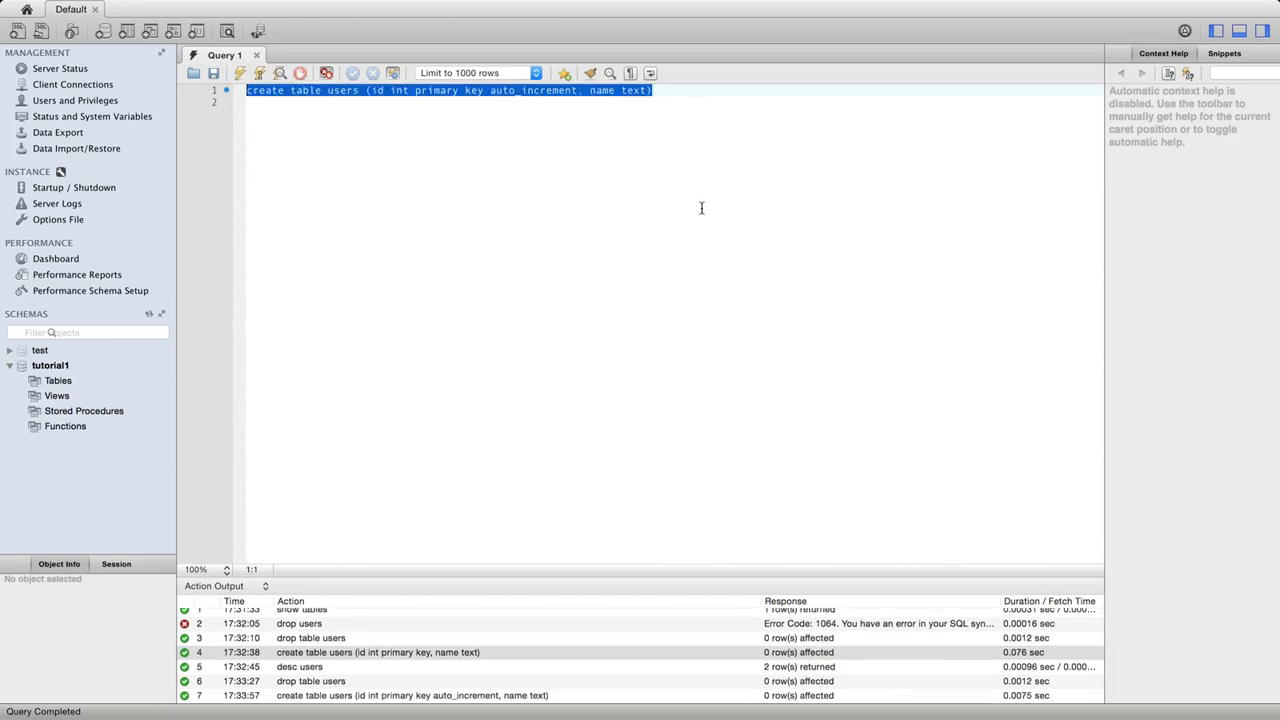
- Write and run insert into users (name) values ('Bob'), then begin a select statement
{"action": "type", "text": "insert into"}
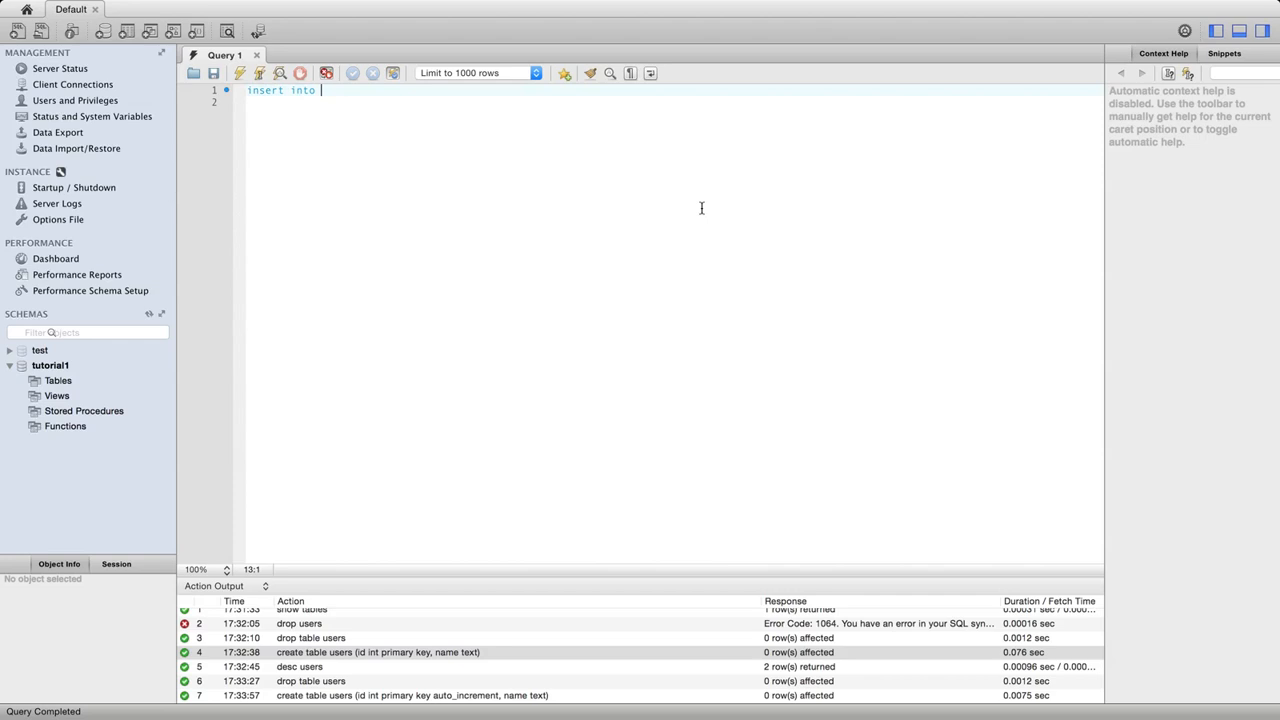
{"action": "type", "text": "users ("}
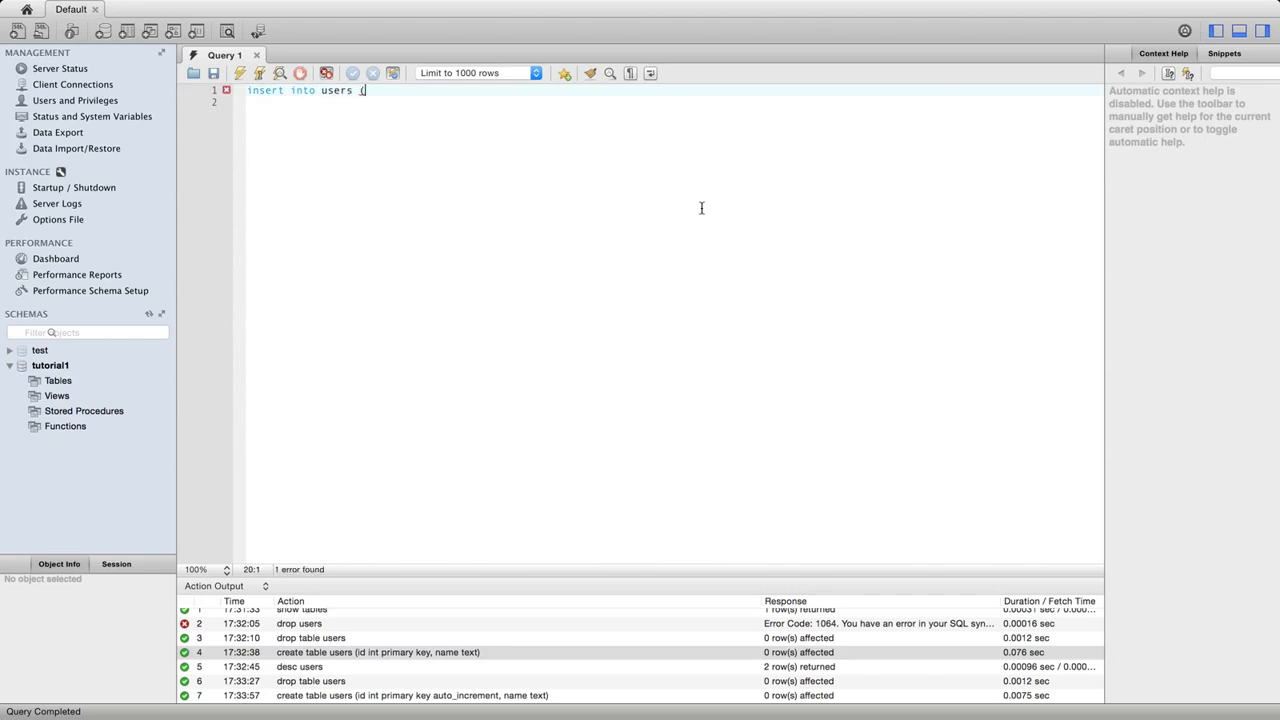
{"action": "type", "text": "name"}
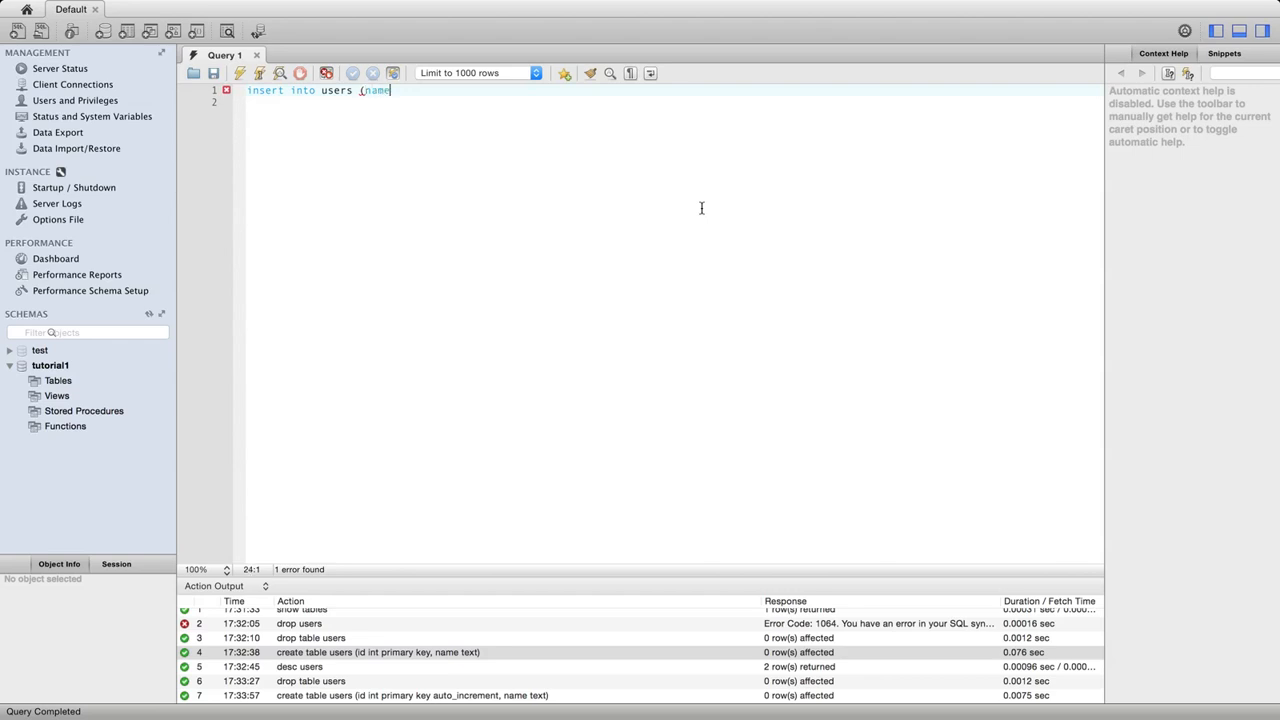
{"action": "type", "text": ")"}
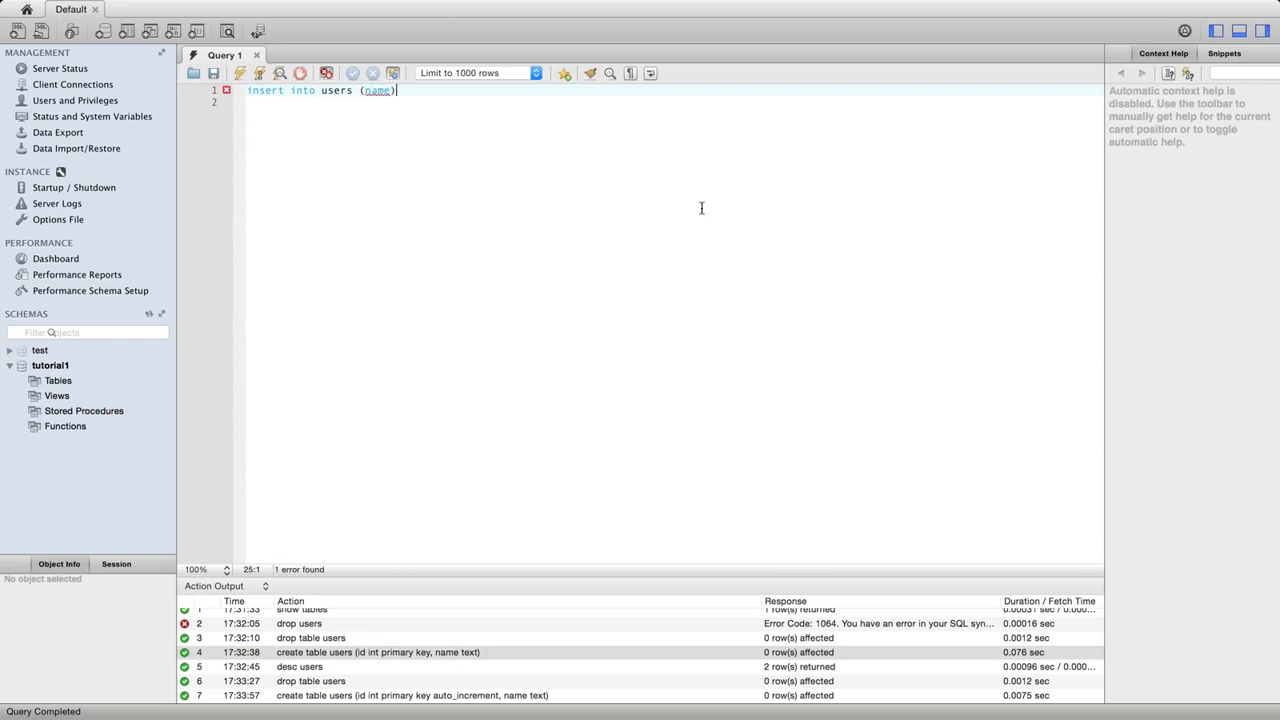
{"action": "type", "text": "values ("}
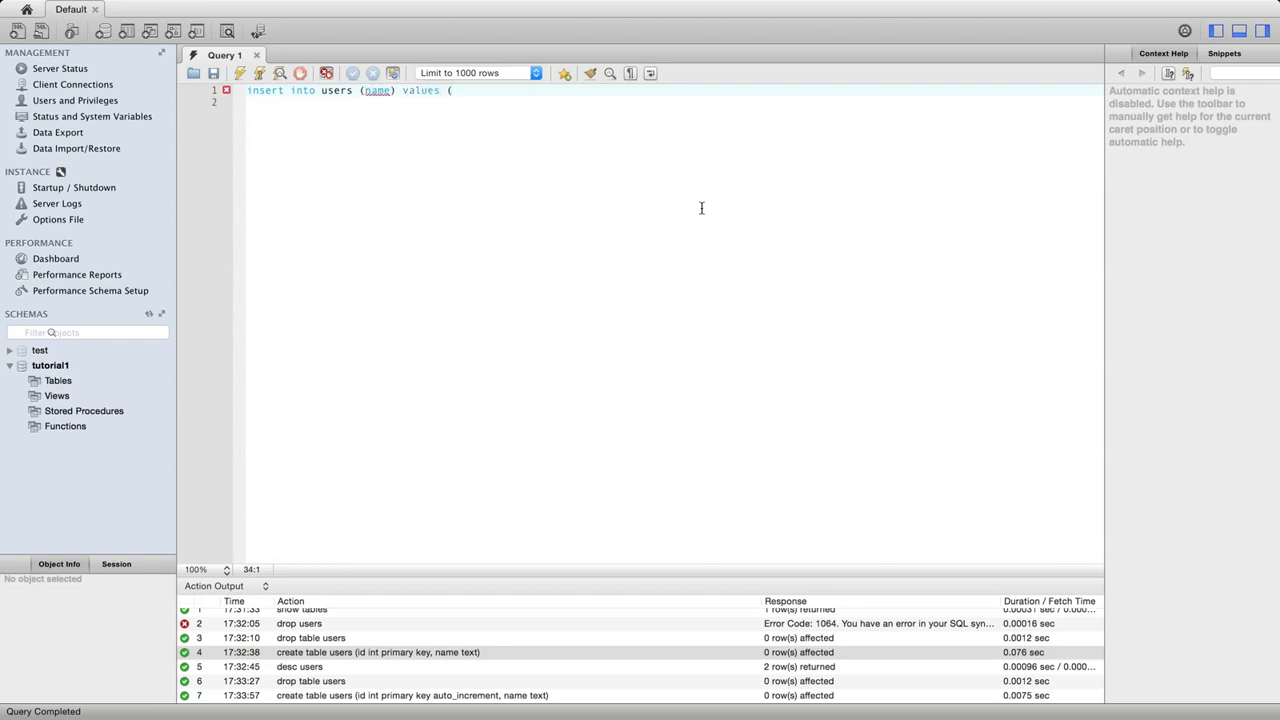
{"action": "type", "text": "!"}
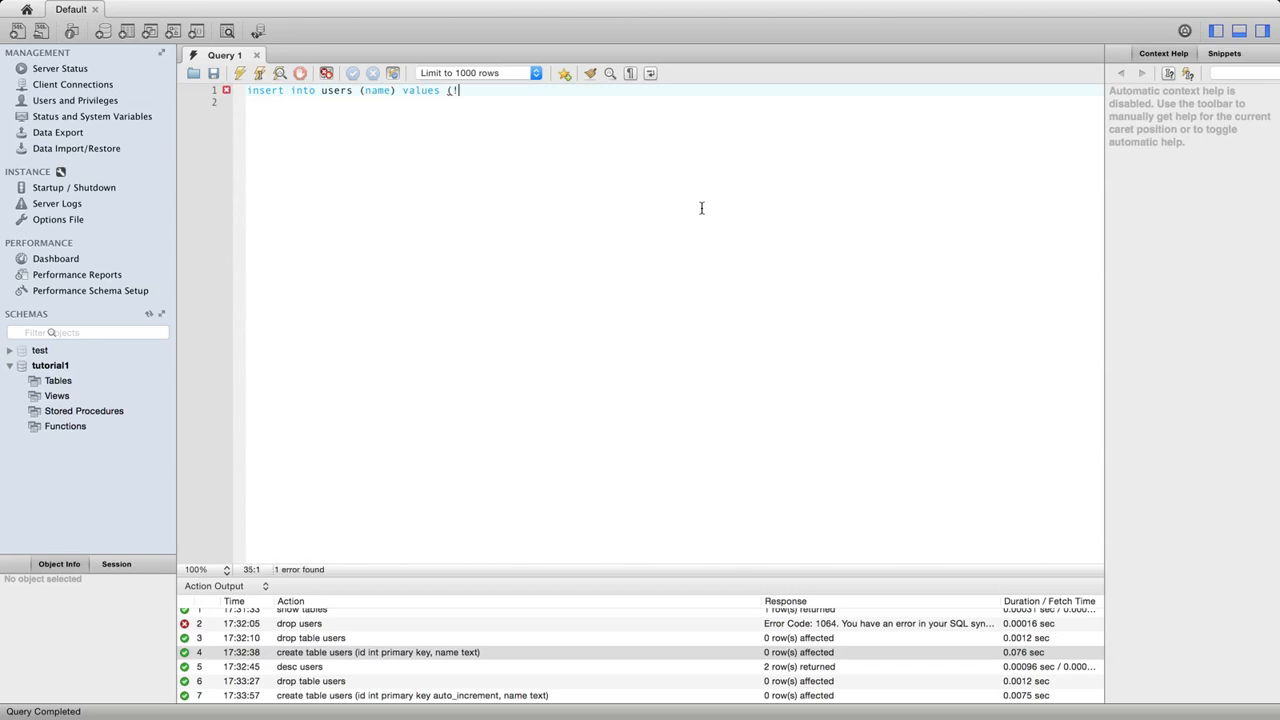
{"action": "key", "text": "Backspace"}
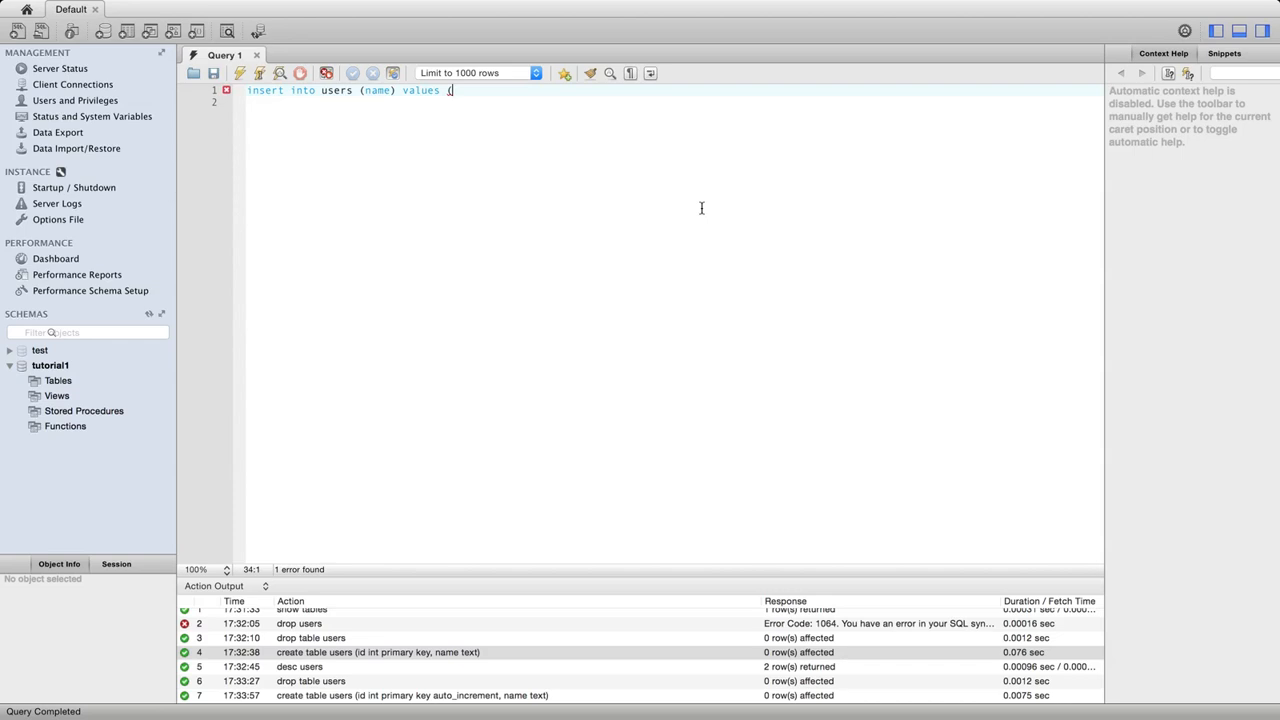
{"action": "type", "text": "("}
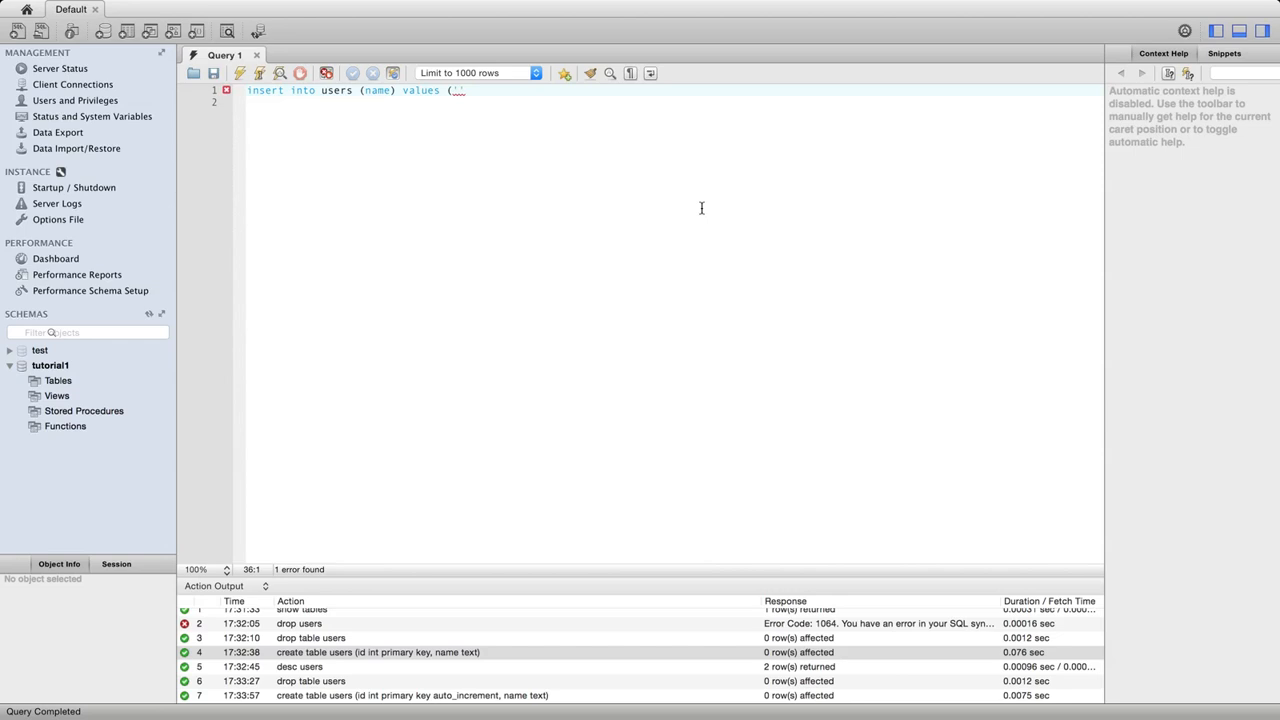
{"action": "type", "text": "'Bob'"}
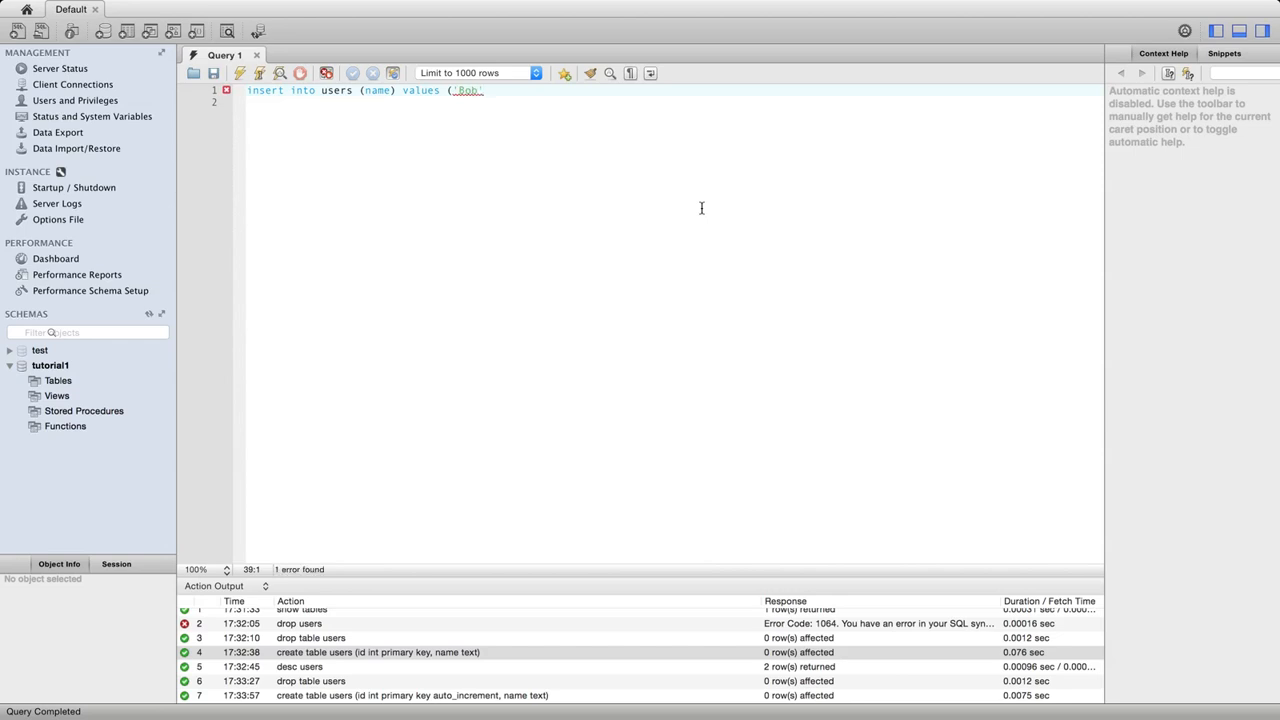
{"action": "type", "text": ")"}
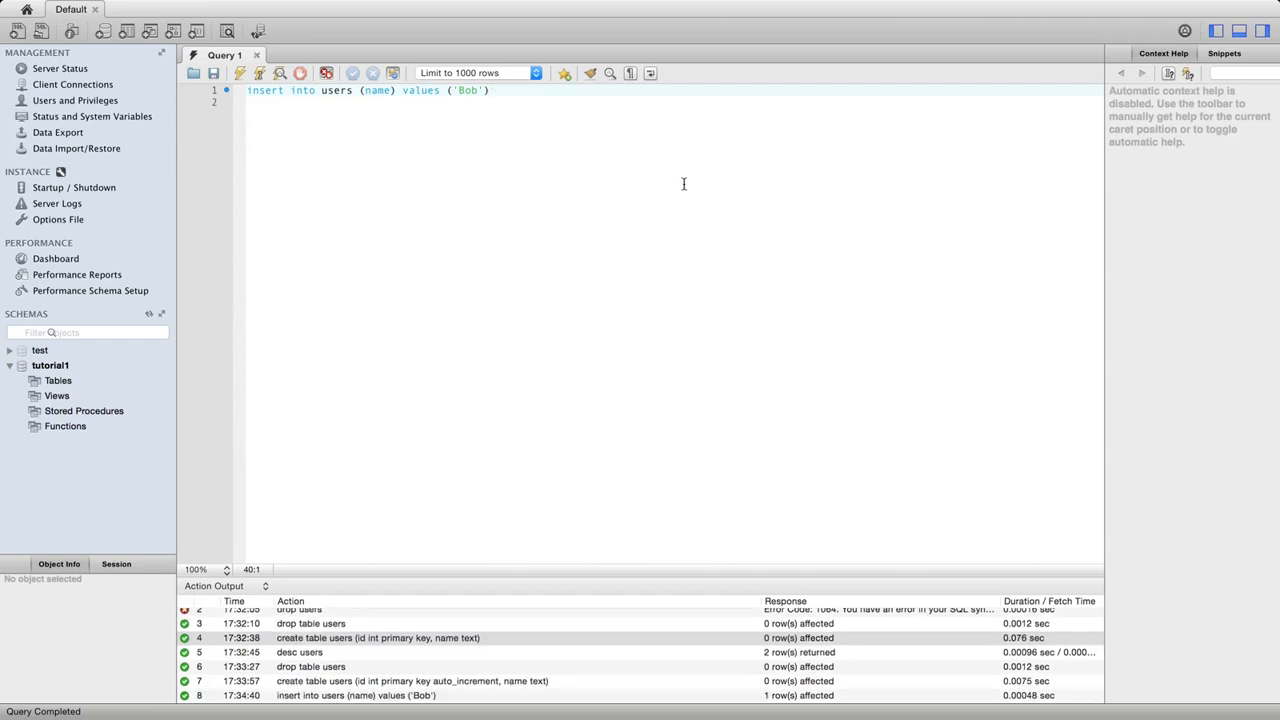
{"action": "mouse_move", "coordinate": [560, 159]}
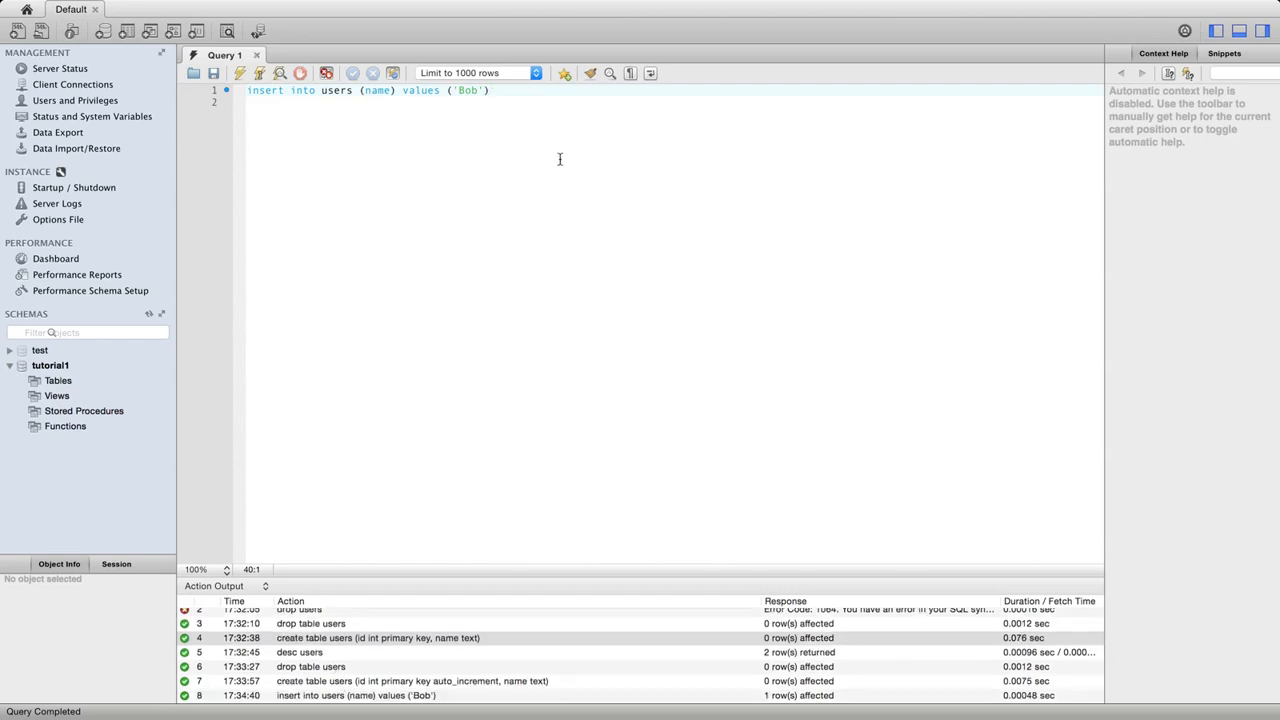
{"action": "type", "text": "seelect"}
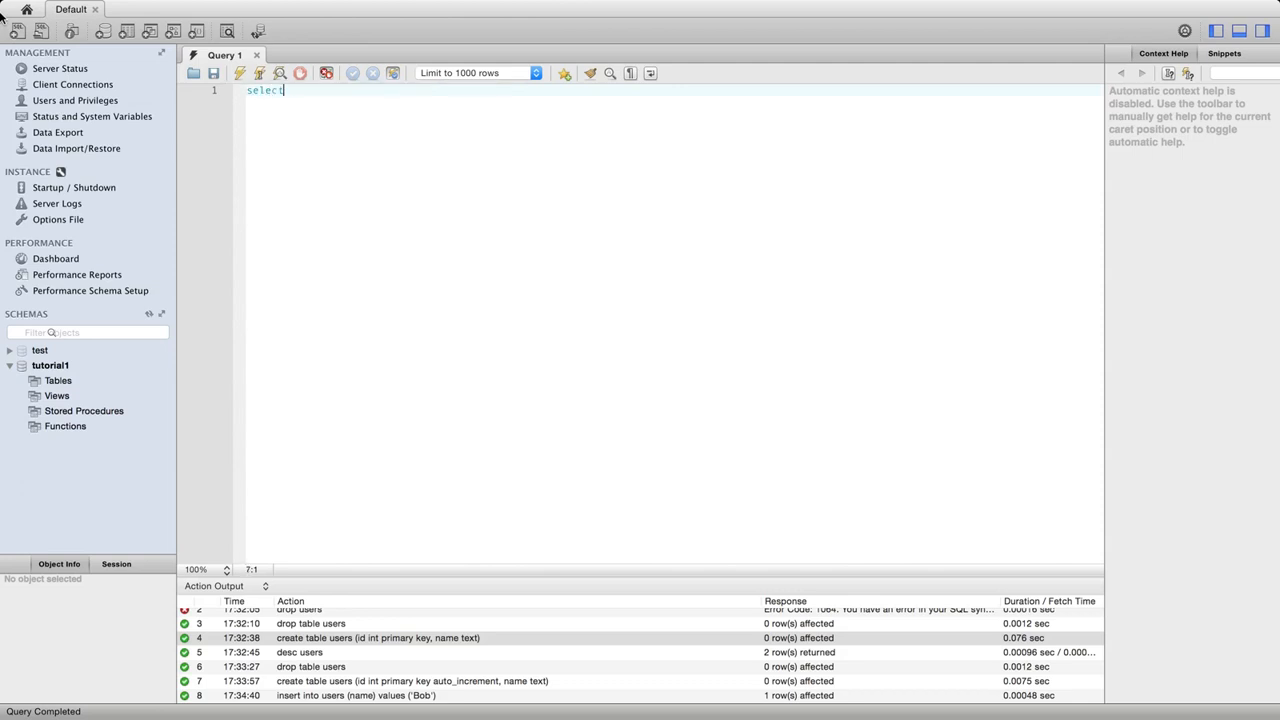
- Run 'select * from users' showing Bob with id 1, then reload the Bob insert statement
{"action": "type", "text": "* from users"}
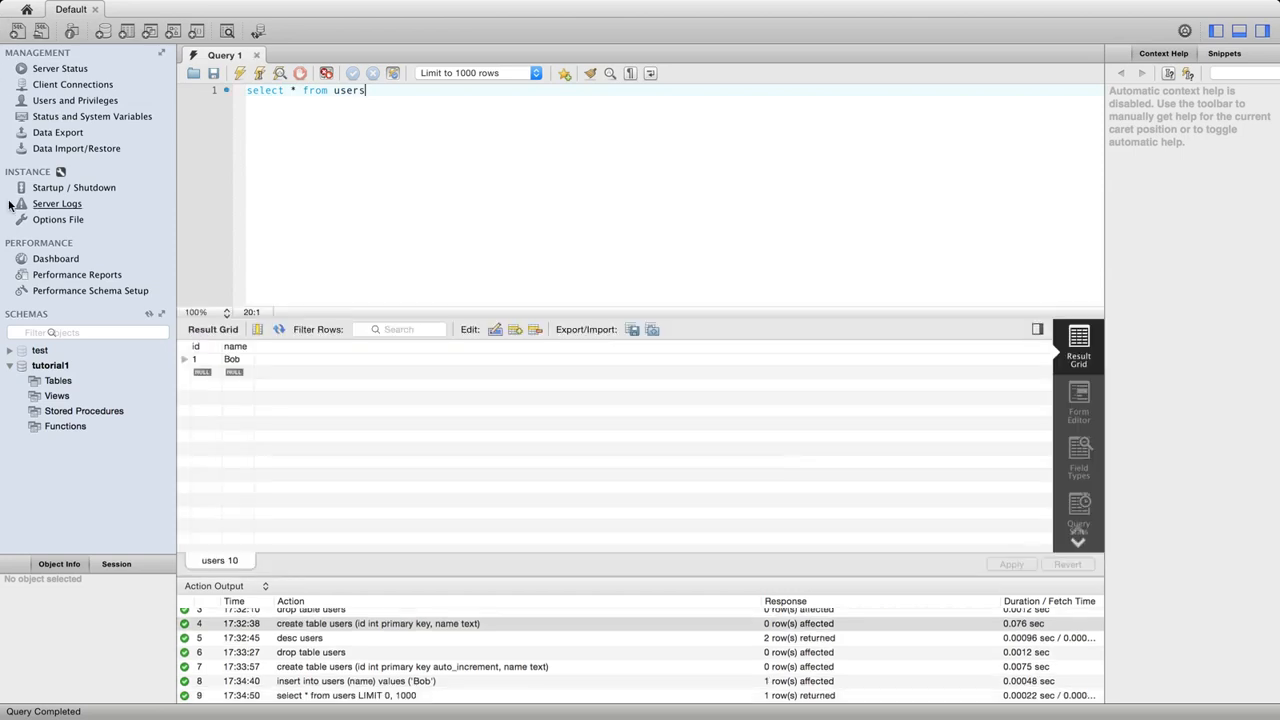
{"action": "mouse_move", "coordinate": [240, 363]}
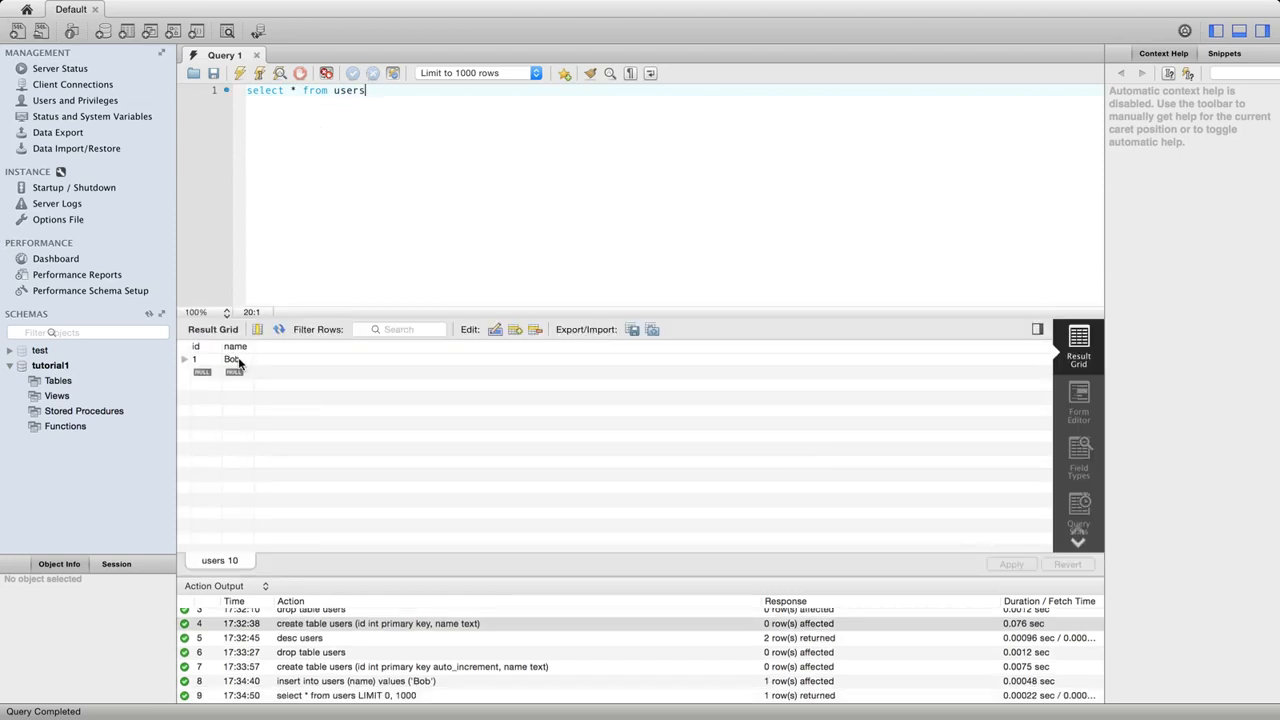
{"action": "left_click", "coordinate": [203, 359]}
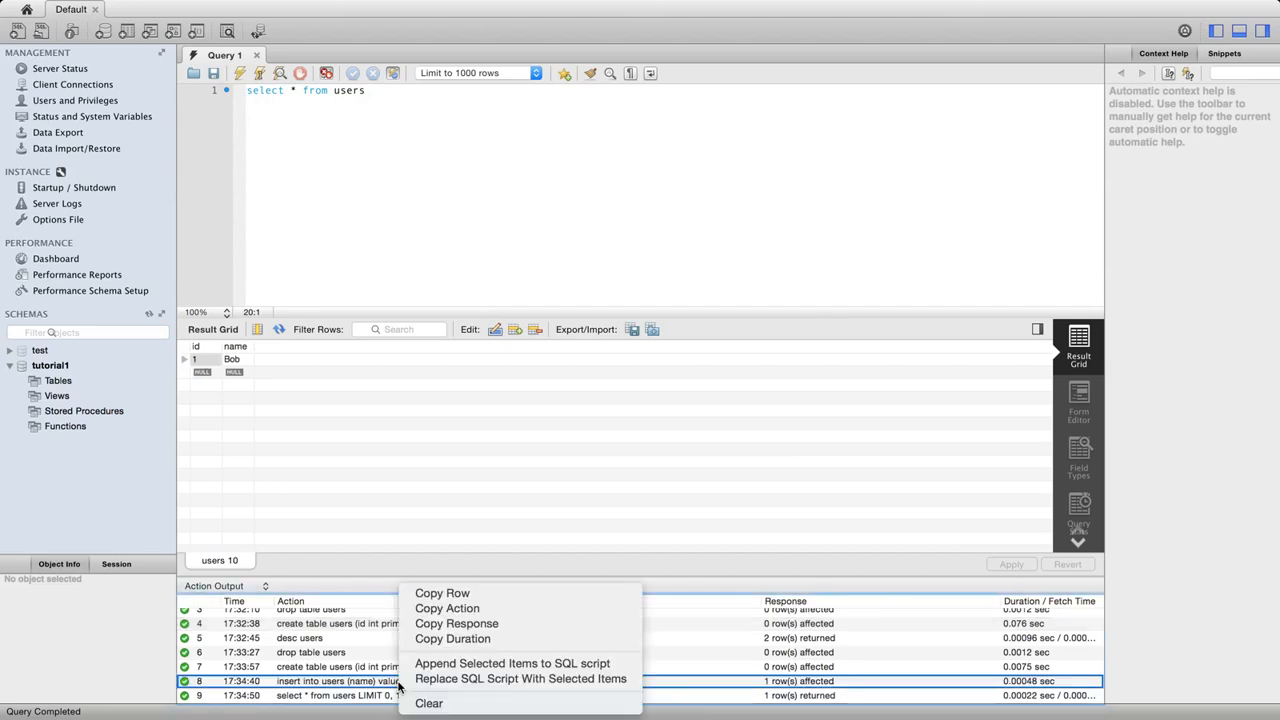
{"action": "left_click", "coordinate": [521, 678]}
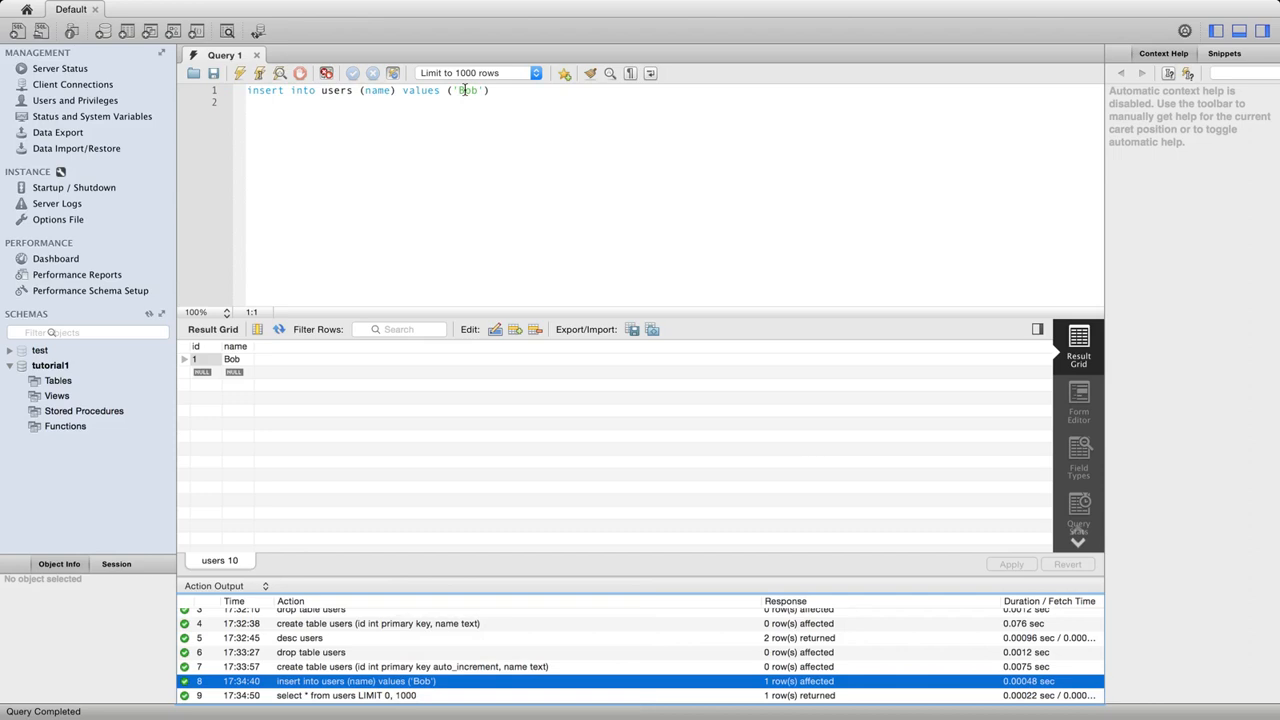
- Insert Vicky (id 2), rerun the select from history, and start editing the Vicky insert
{"action": "type", "text": "Vicky"}
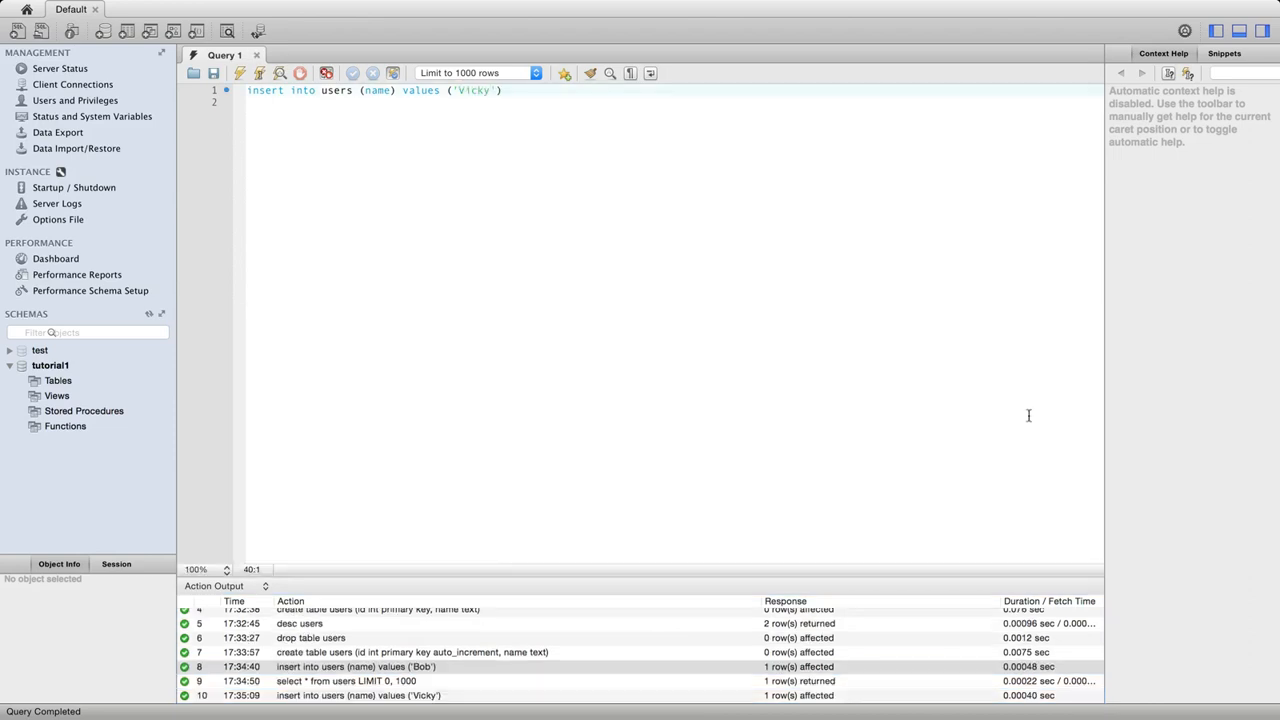
{"action": "right_click", "coordinate": [317, 681]}
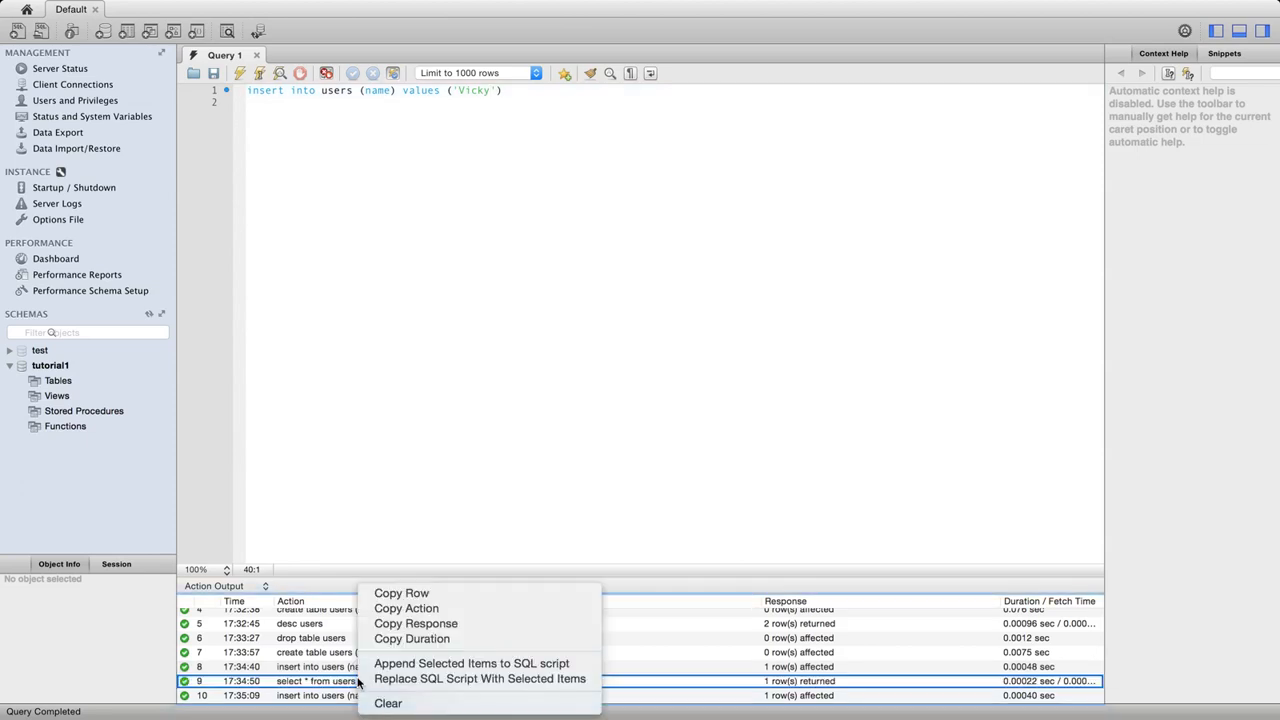
{"action": "left_click", "coordinate": [480, 678]}
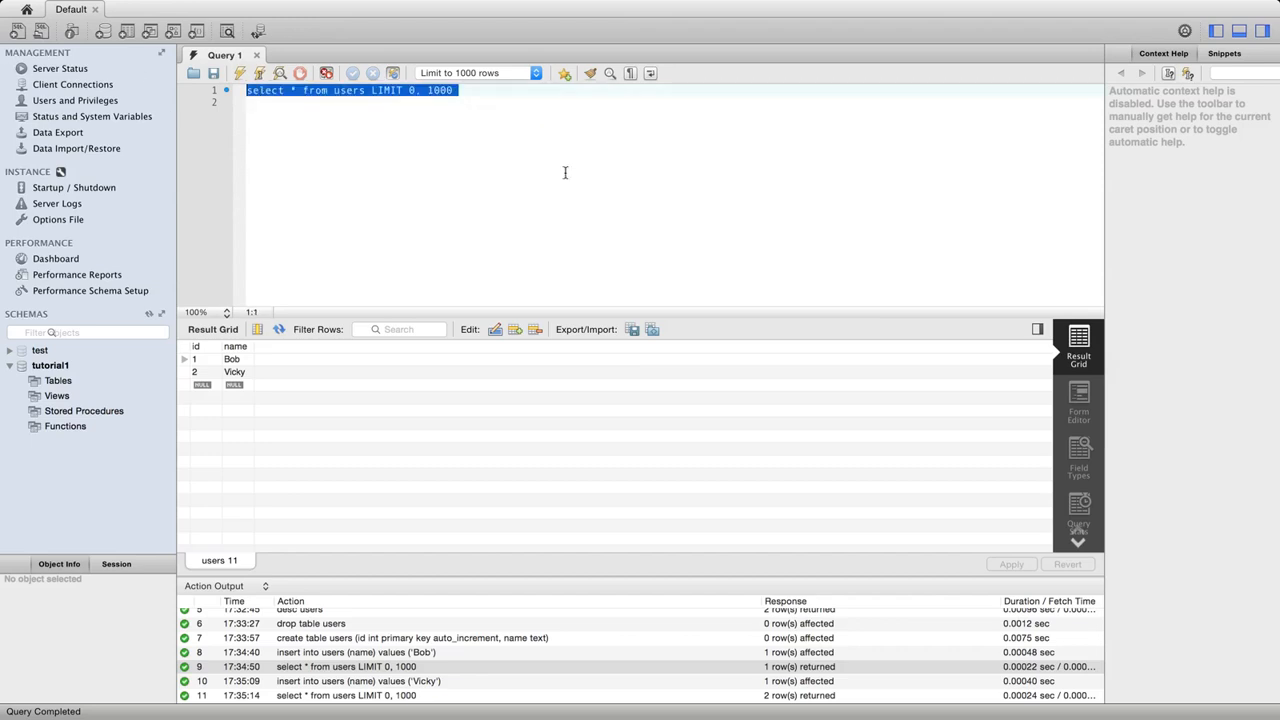
{"action": "mouse_move", "coordinate": [503, 177]}
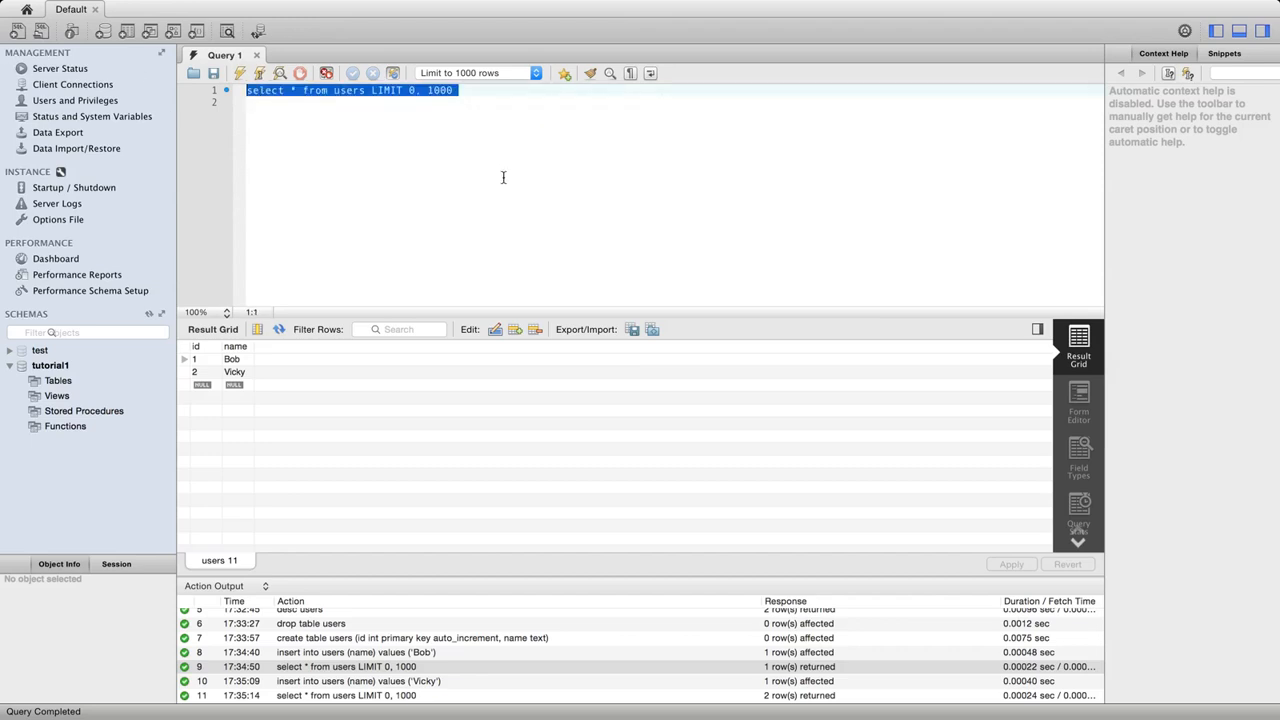
{"action": "mouse_move", "coordinate": [364, 686]}
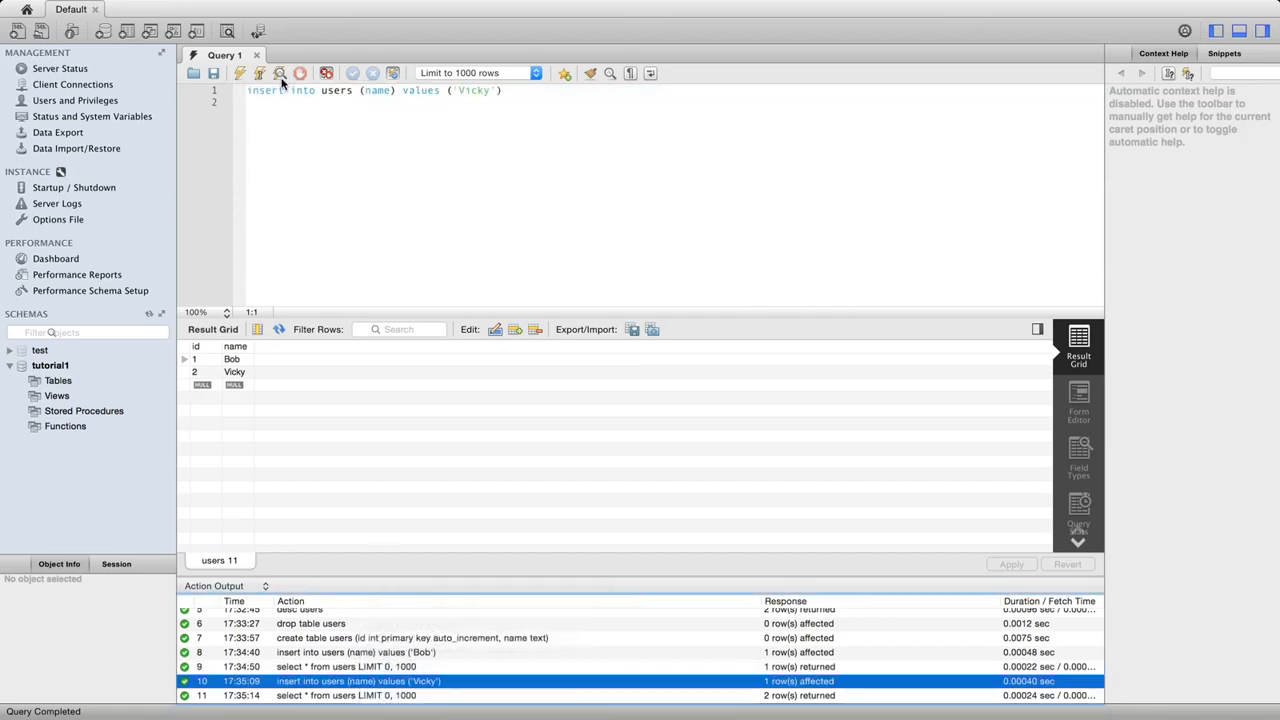
{"action": "left_click", "coordinate": [451, 143]}
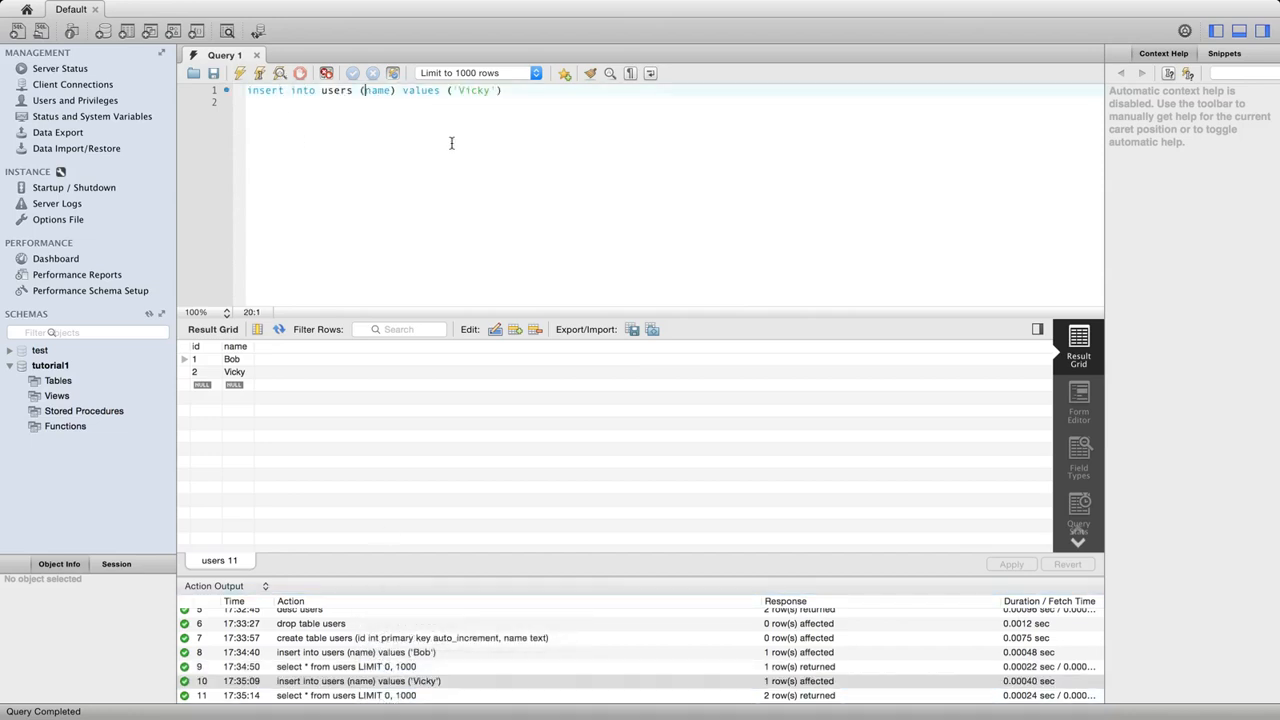
- Insert Vicky with explicit (id, name) values (3, 'Vicky') and select the id 3 cell
{"action": "type", "text": "id,"}
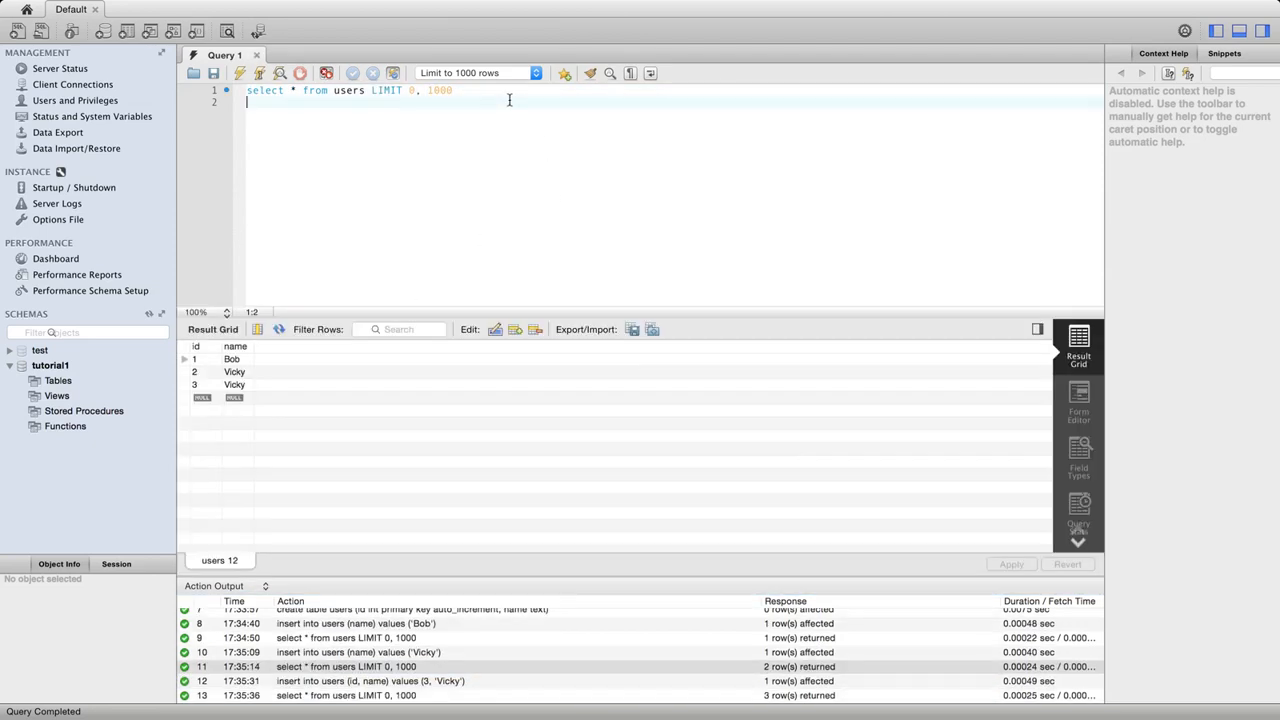
{"action": "left_click", "coordinate": [194, 385]}
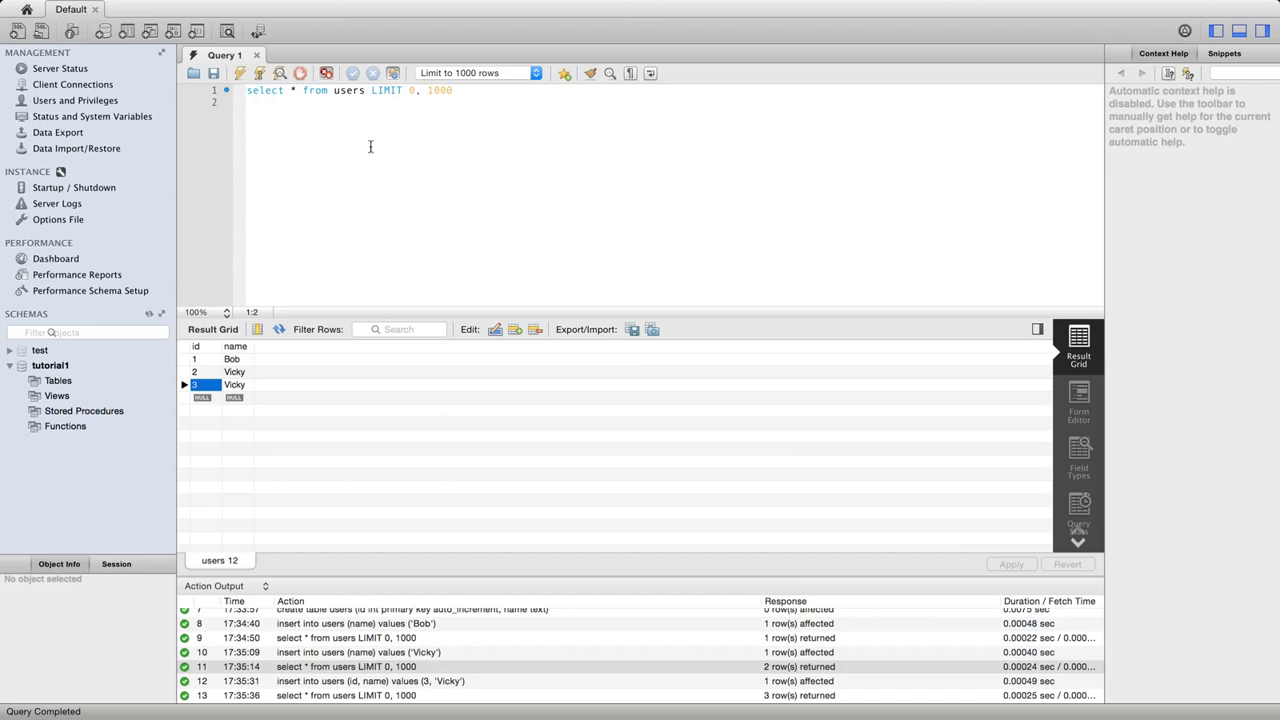
{"action": "mouse_move", "coordinate": [306, 280]}
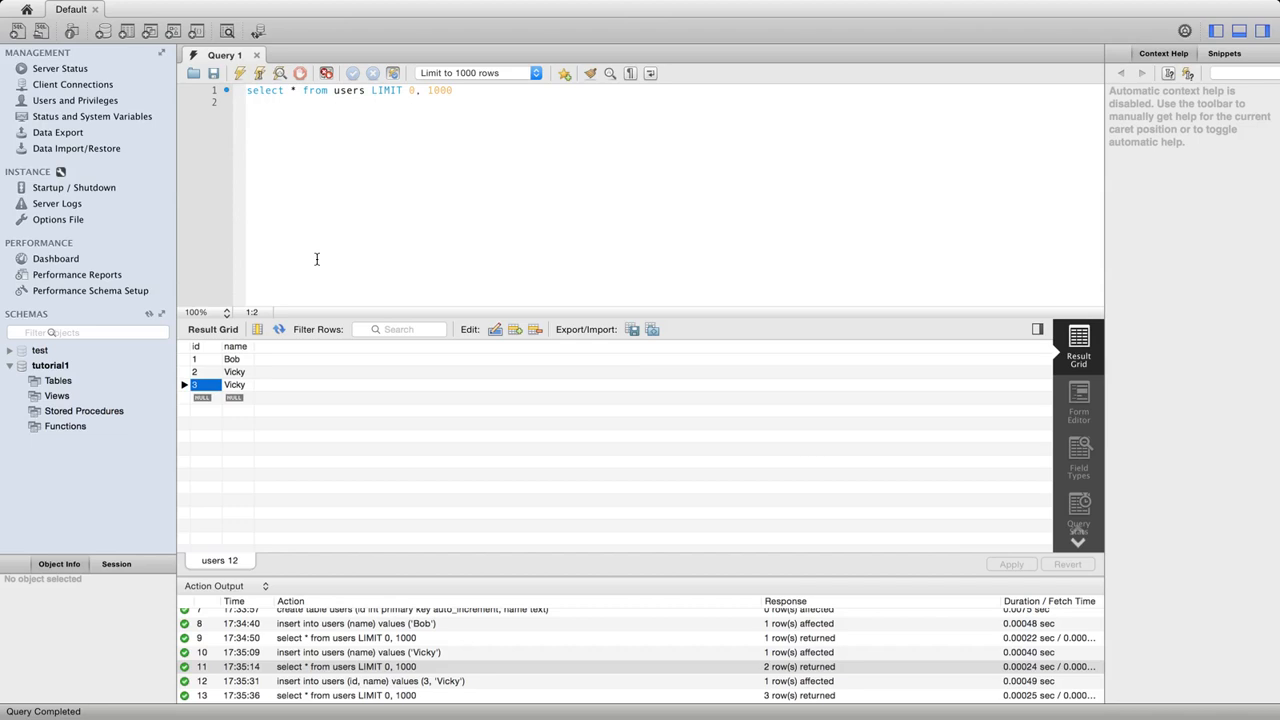
{"action": "mouse_move", "coordinate": [201, 349]}
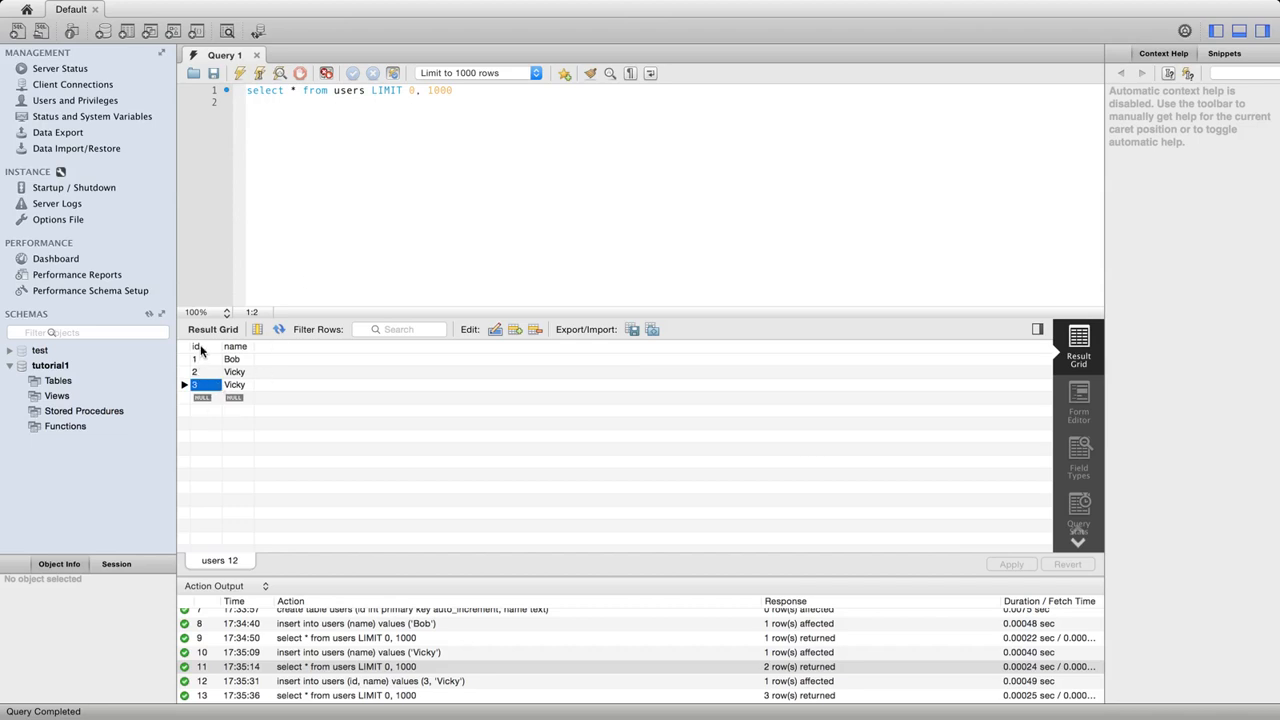
- Reload the id 3 Vicky insert, change the id to 0 and run it
{"action": "left_click", "coordinate": [204, 358]}
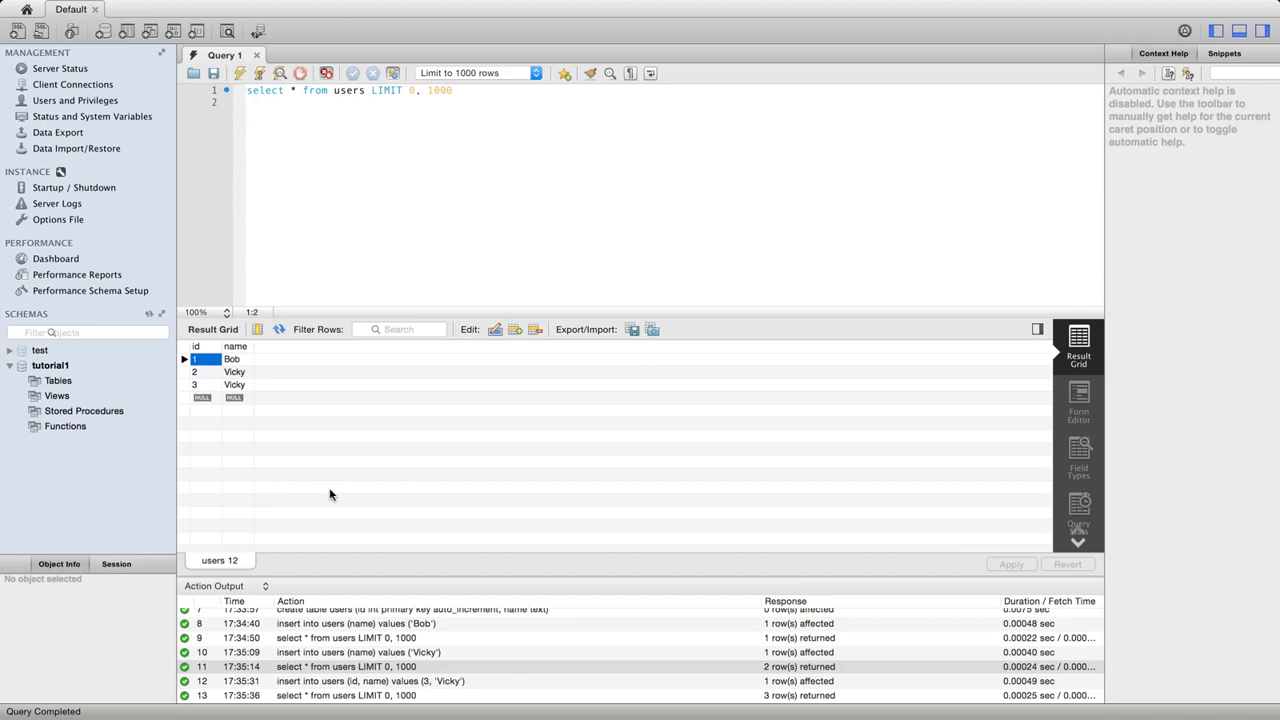
{"action": "mouse_move", "coordinate": [358, 695]}
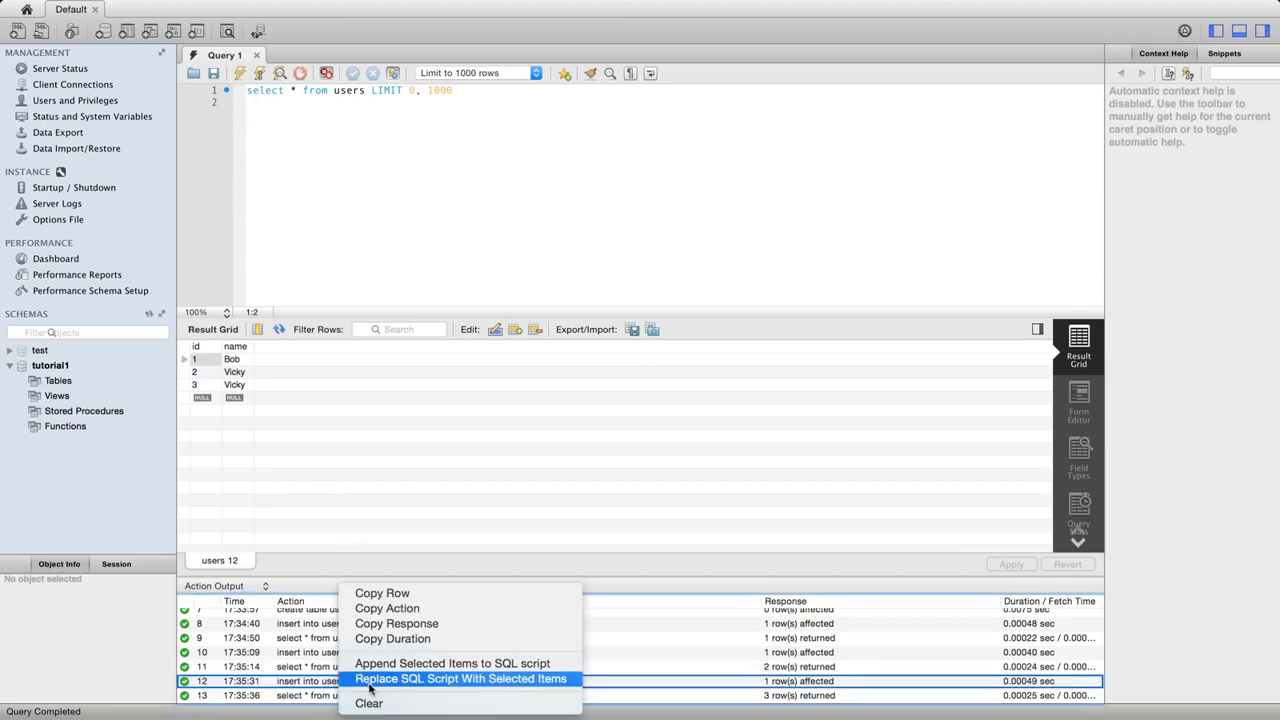
{"action": "left_click", "coordinate": [461, 679]}
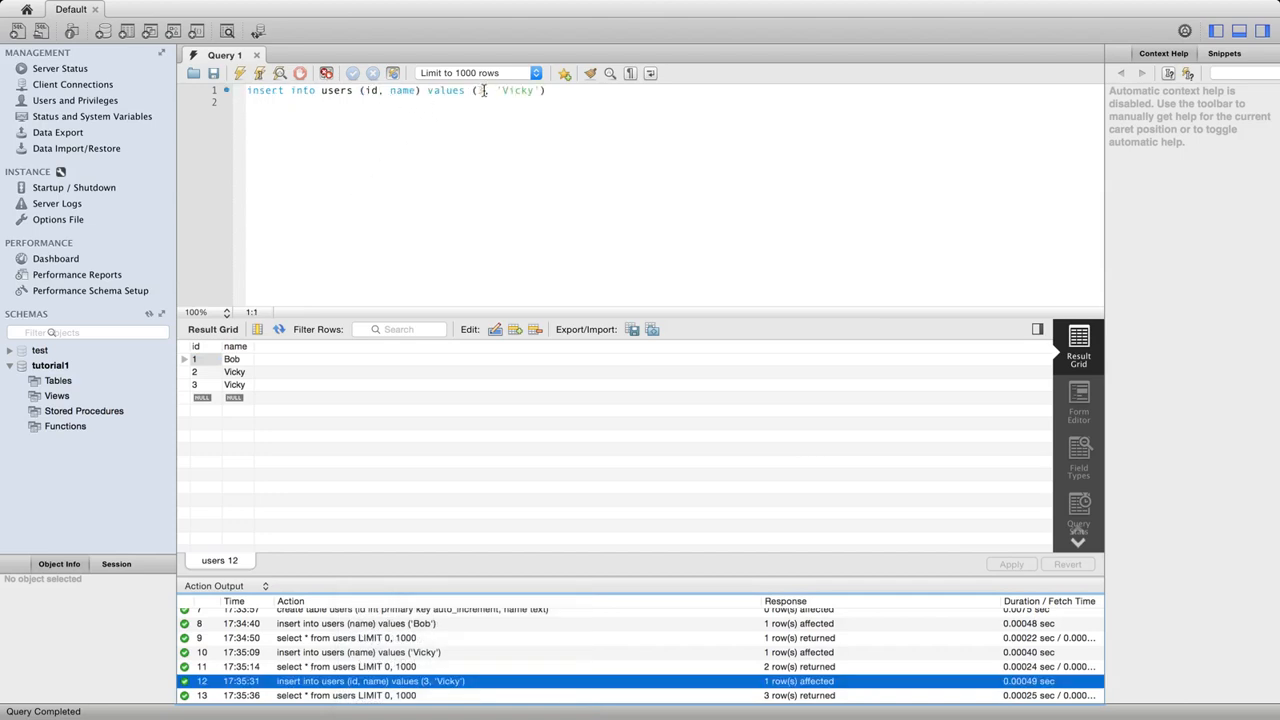
{"action": "type", "text": "0, 1000"}
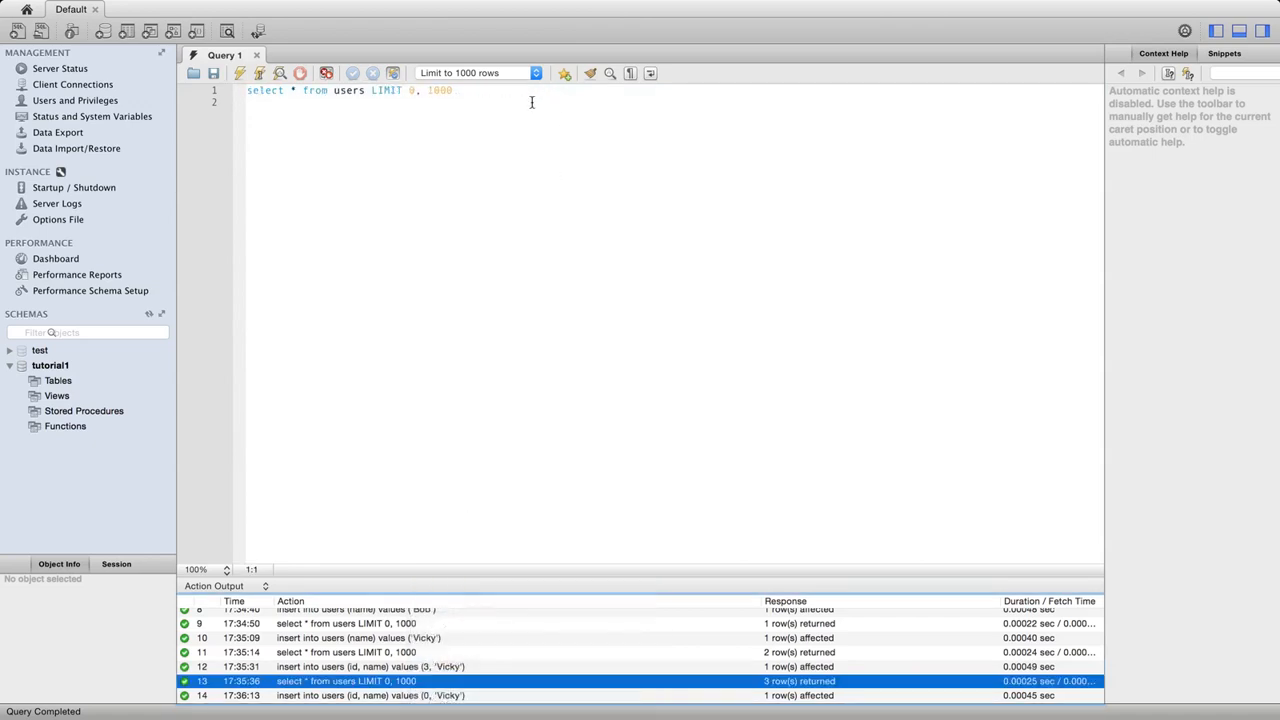
- Rerun the select showing ids 1–4, then reload the id 0 Vicky insert from Action Output
{"action": "left_click", "coordinate": [564, 72]}
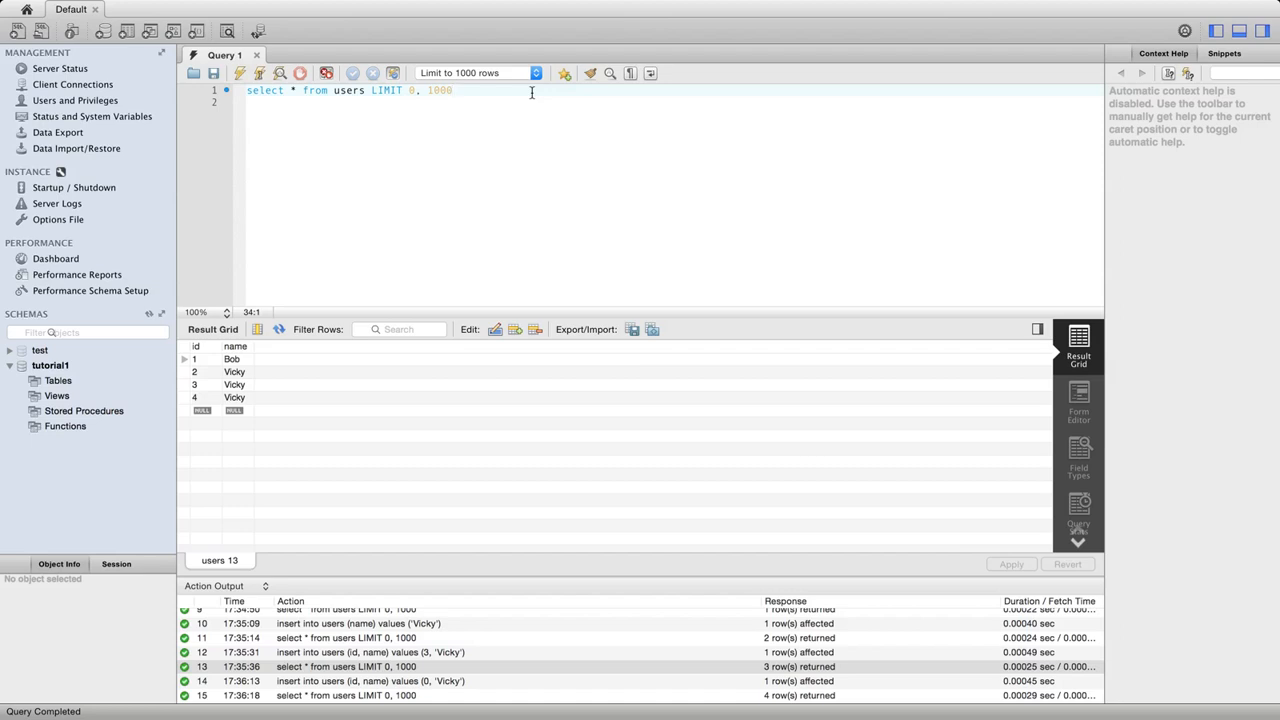
{"action": "mouse_move", "coordinate": [305, 373]}
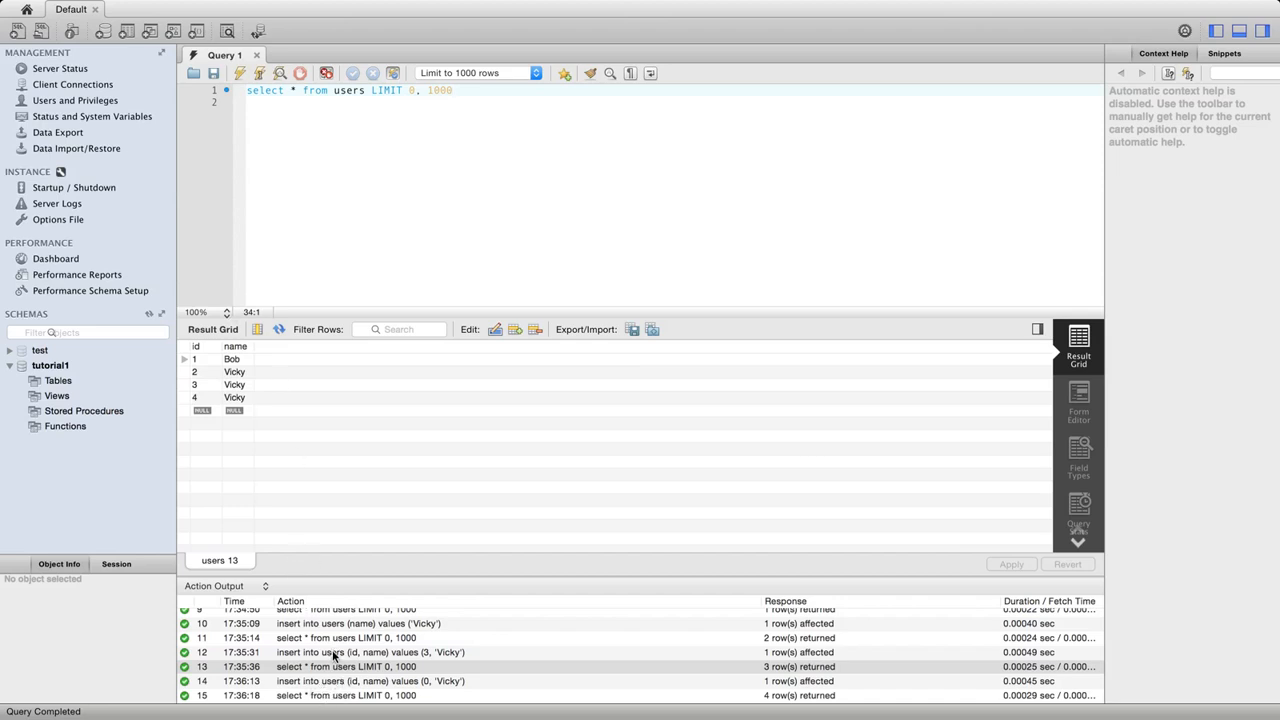
{"action": "right_click", "coordinate": [335, 681]}
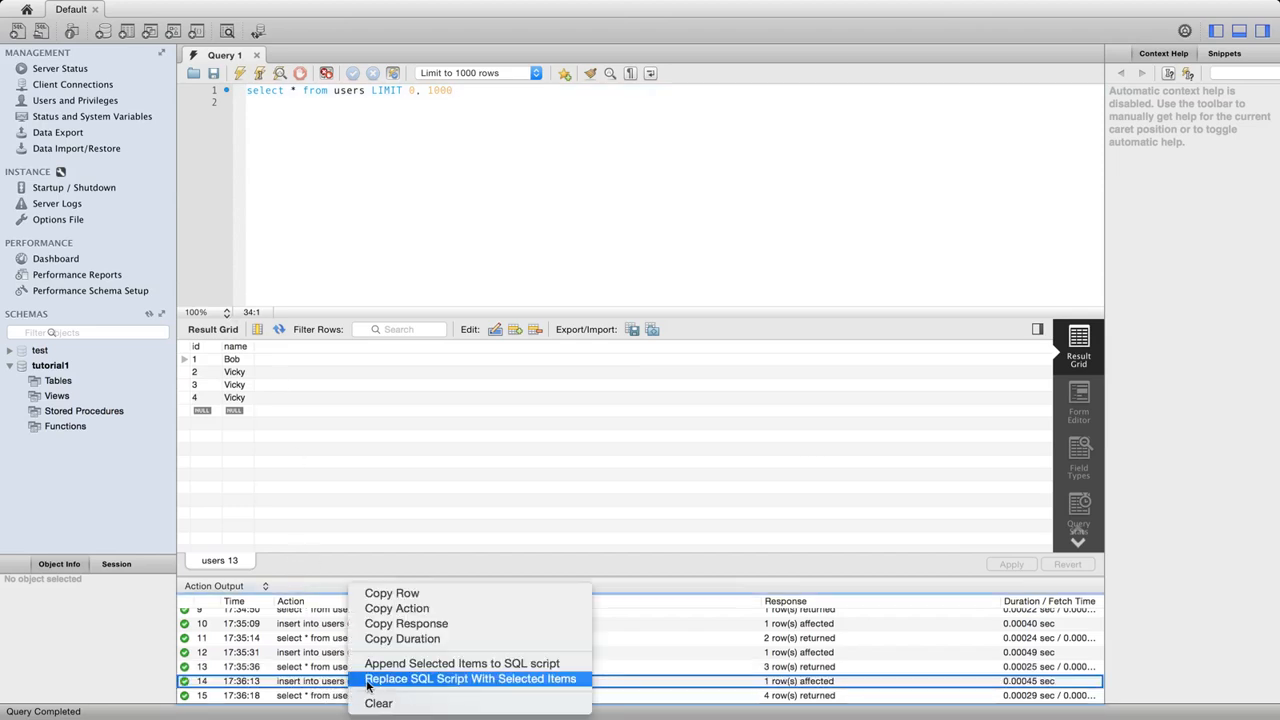
{"action": "left_click", "coordinate": [471, 679]}
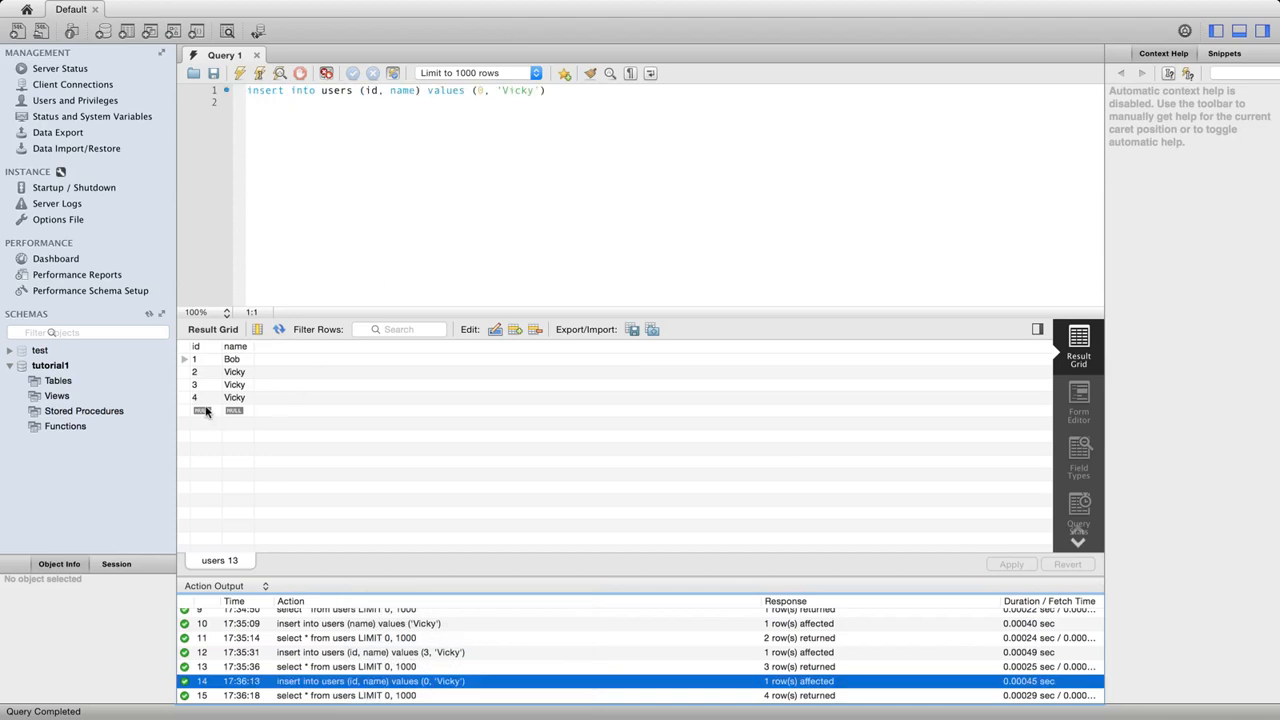
{"action": "mouse_move", "coordinate": [482, 196]}
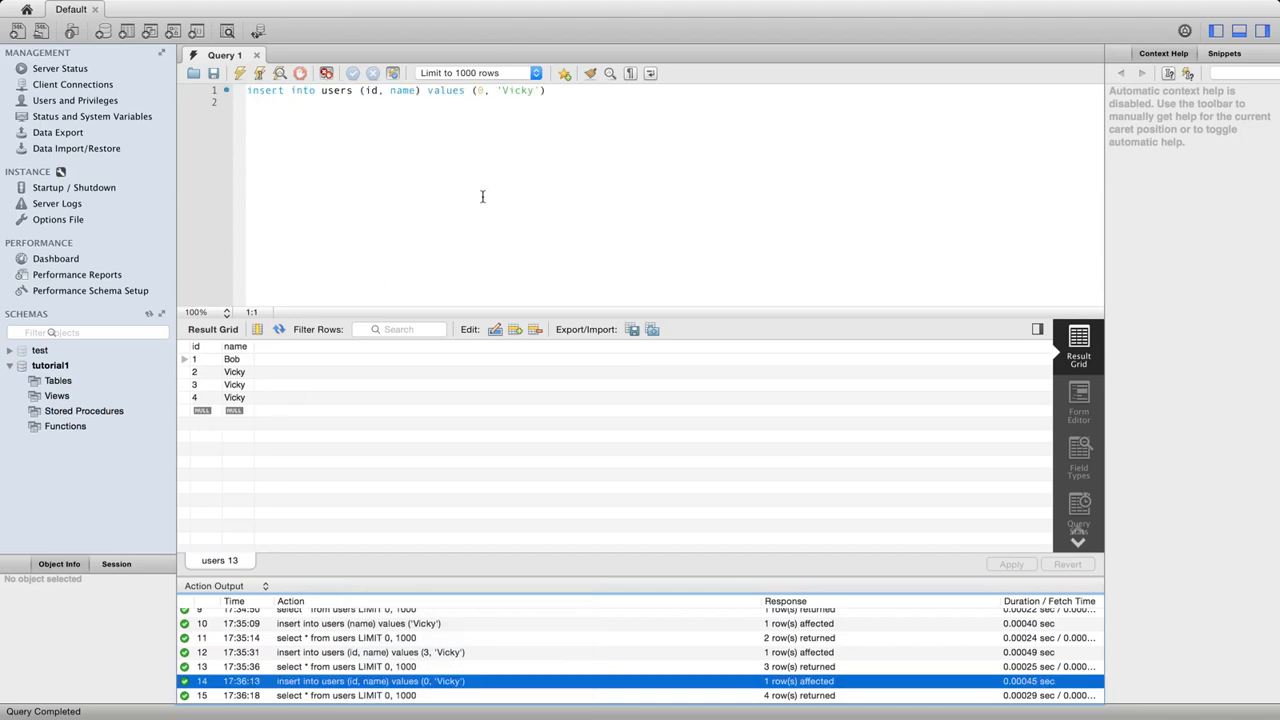
{"action": "mouse_move", "coordinate": [395, 223]}
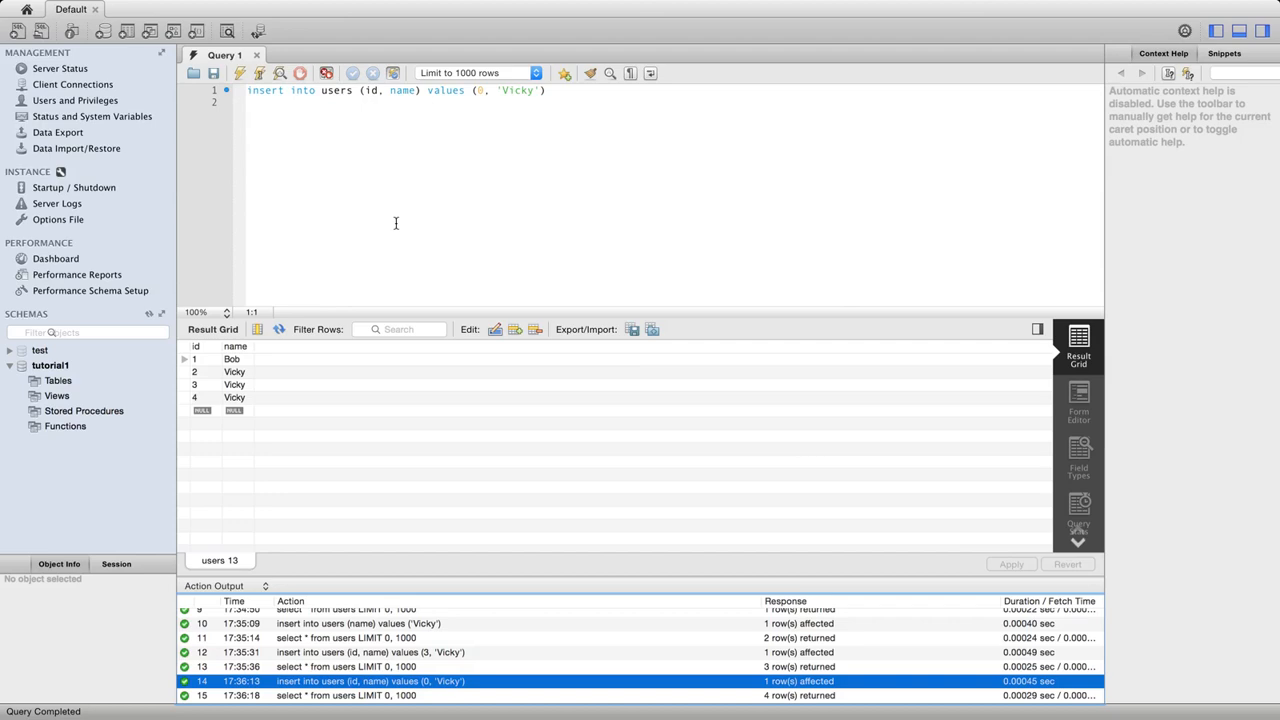